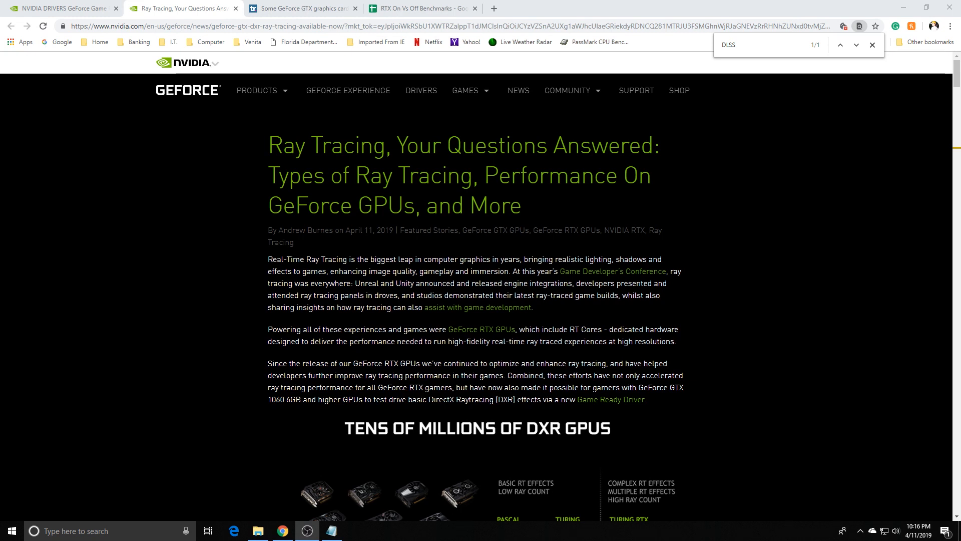
mouse_move(696, 397)
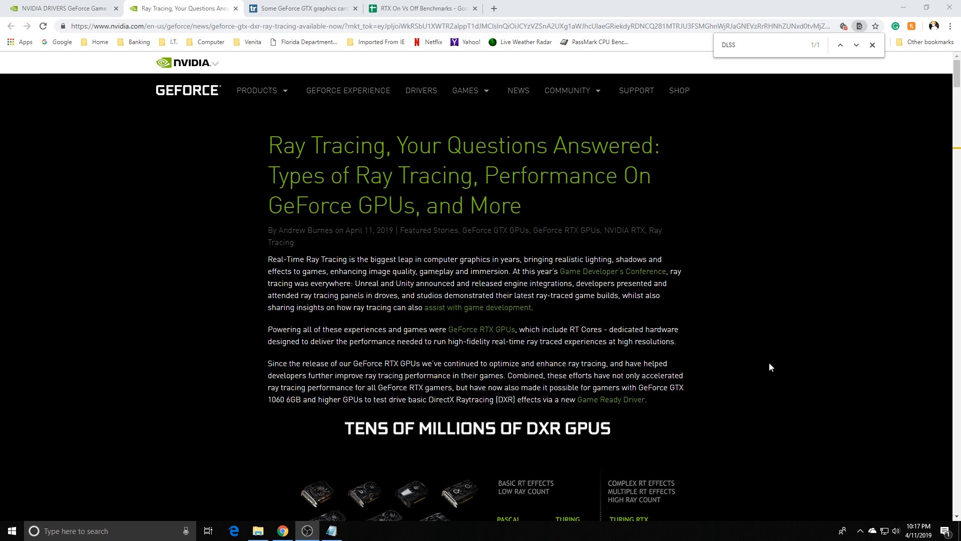
Step: Scroll down past the DXR workloads to the Metro Exodus frame breakdown and RT/Tensor core close-up chart
scroll(down, 3)
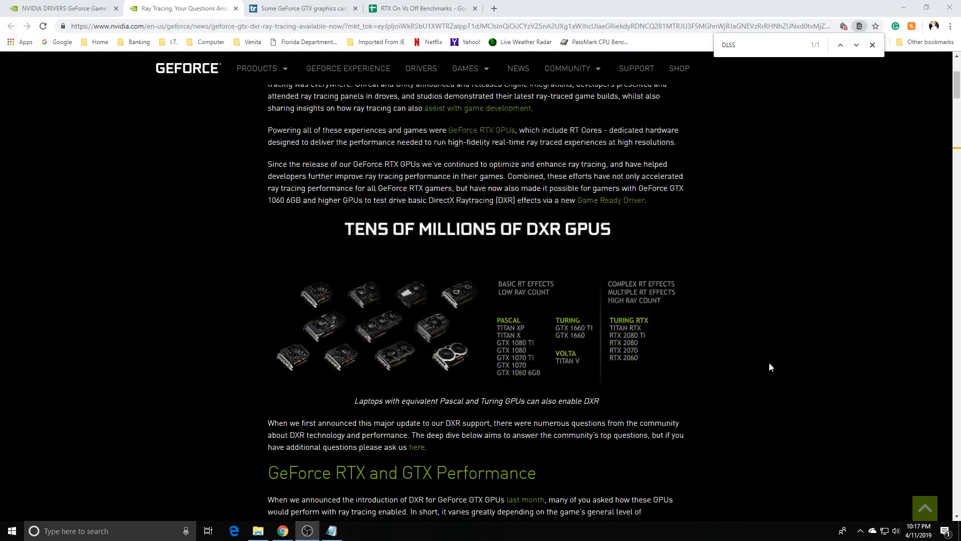
scroll(down, 3)
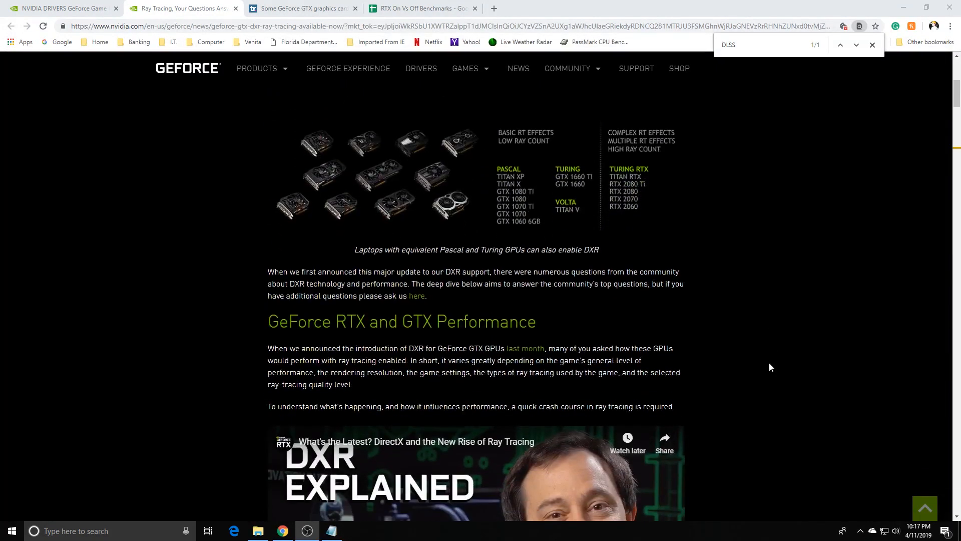
scroll(down, 3)
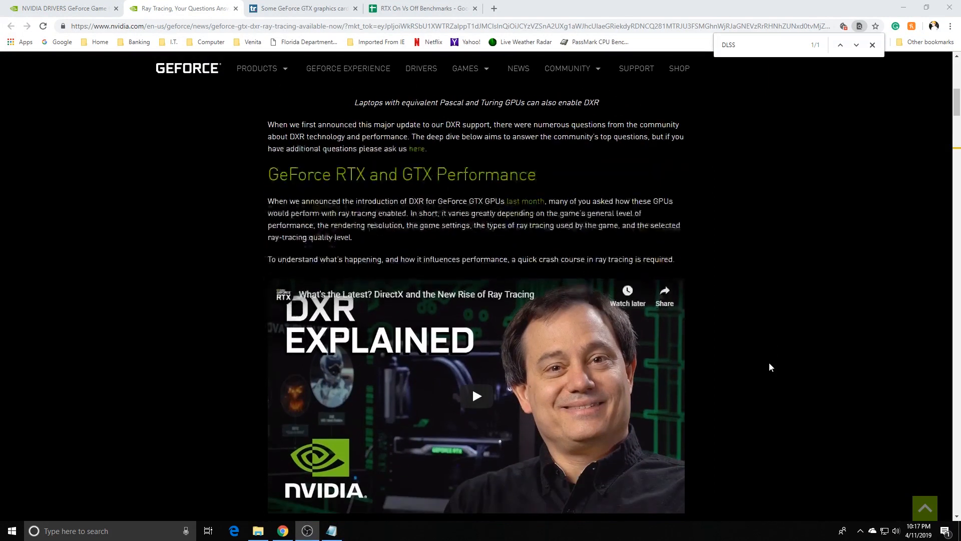
scroll(down, 3)
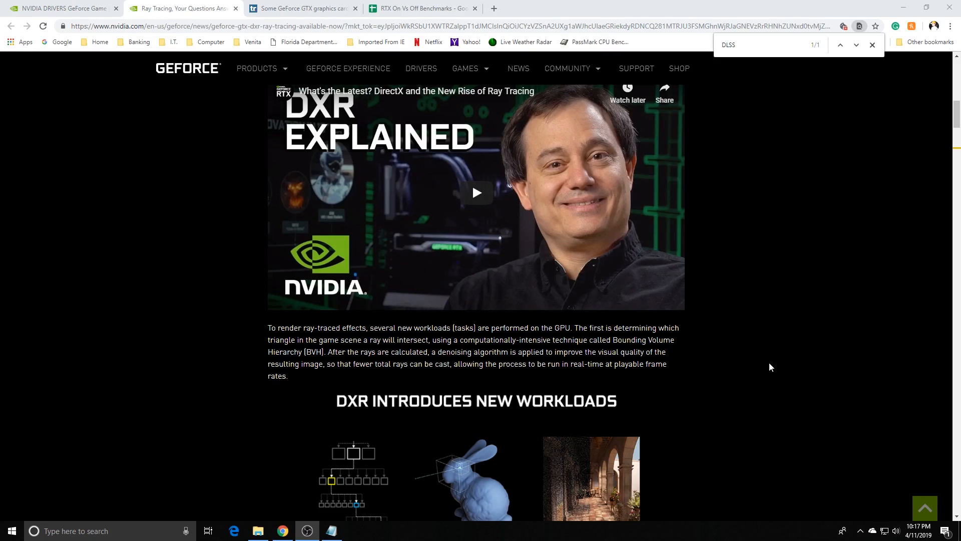
scroll(down, 3)
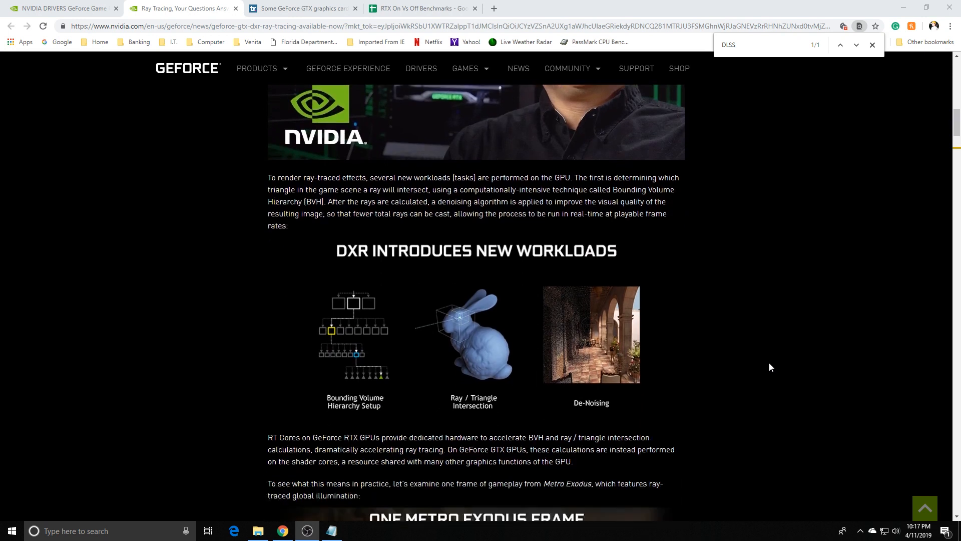
scroll(down, 3)
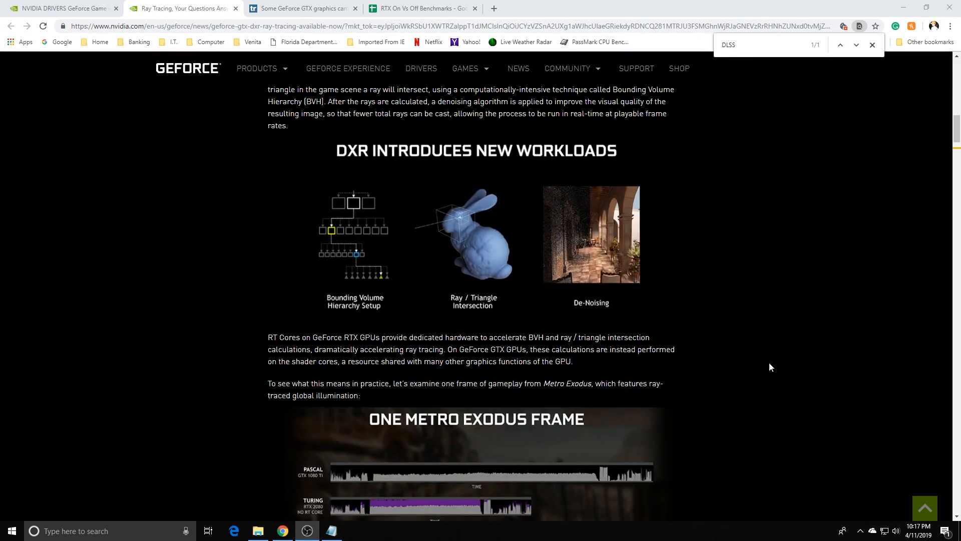
scroll(down, 3)
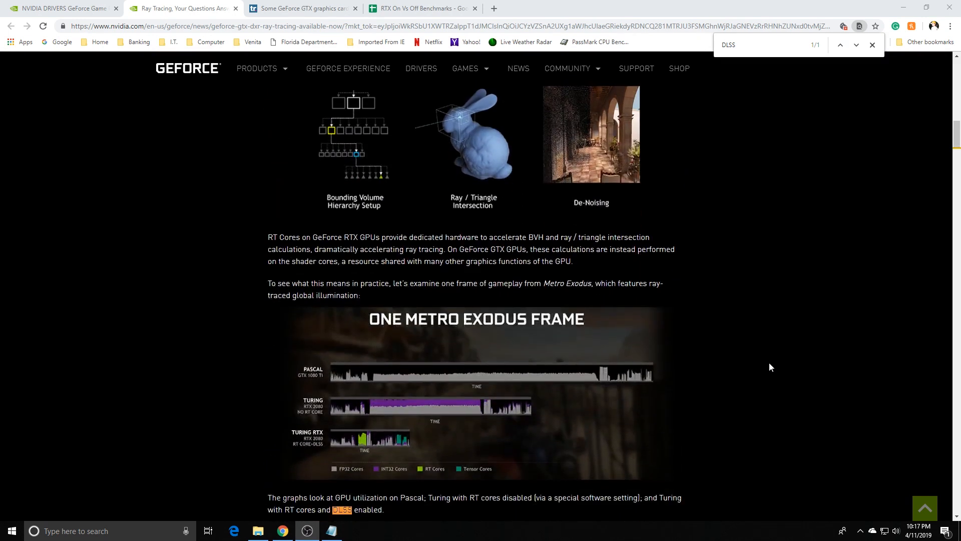
scroll(down, 3)
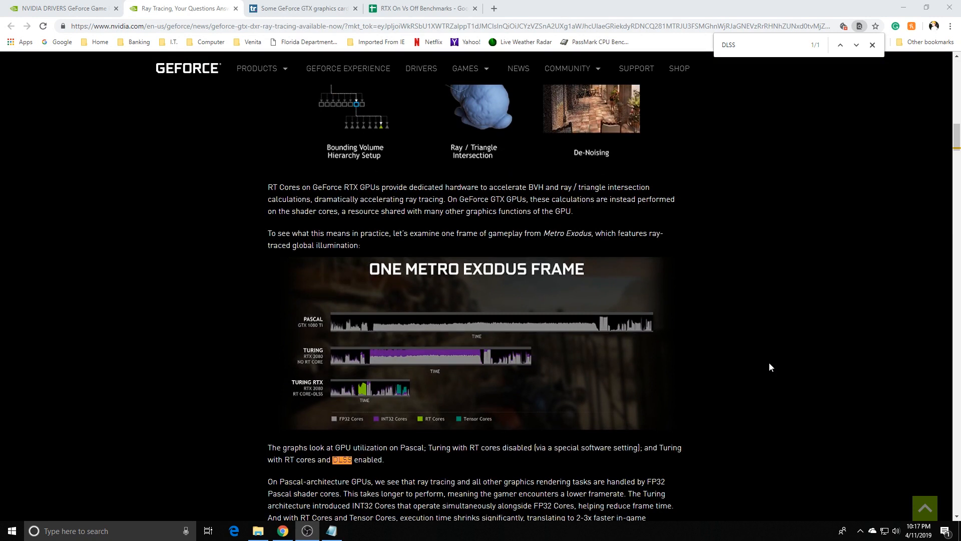
scroll(down, 3)
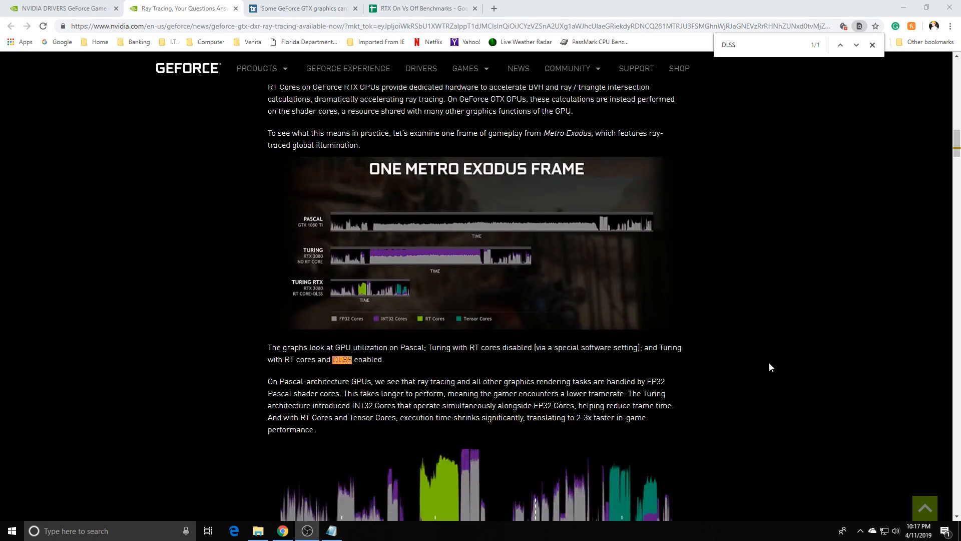
scroll(down, 3)
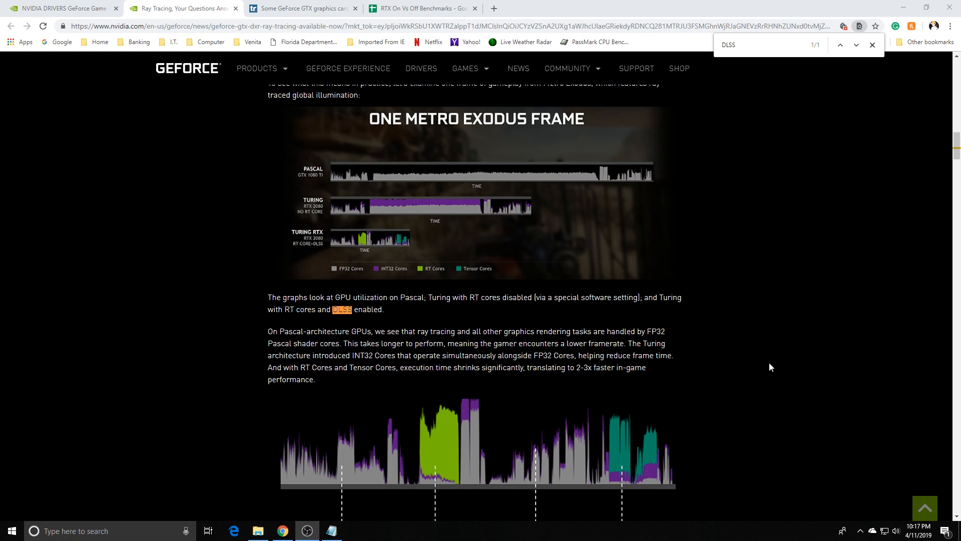
scroll(down, 3)
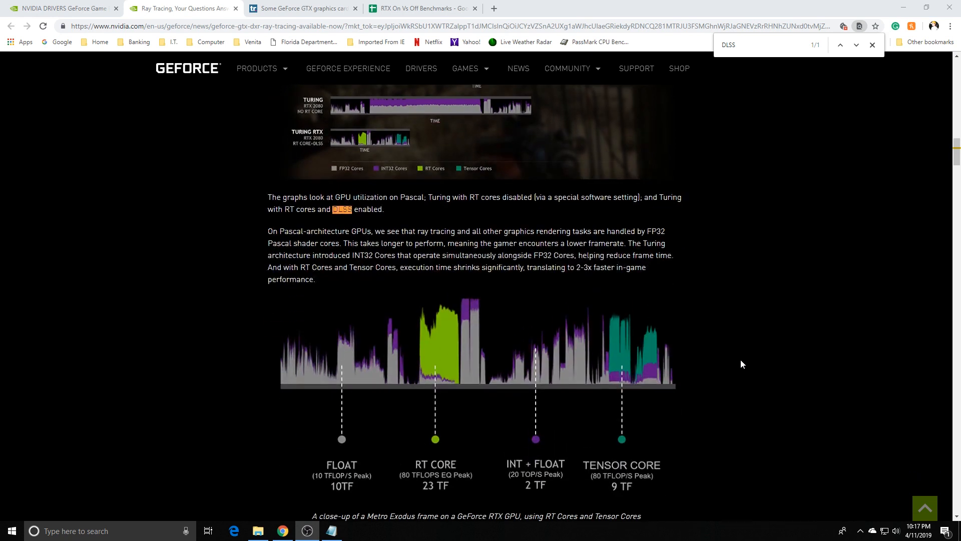
mouse_move(777, 347)
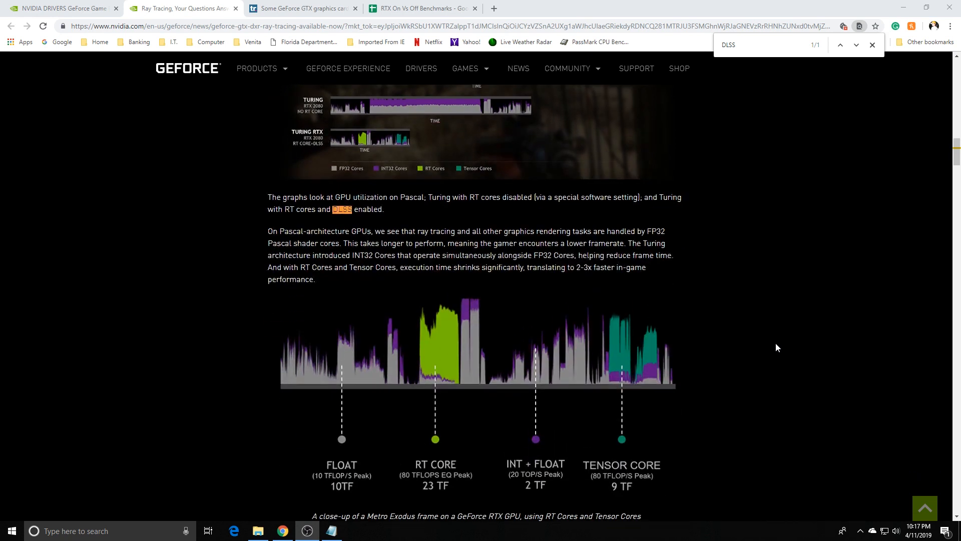
Step: Scroll down past Ray-Traced Reflections and the Battlefield V video to the 2560x1440 Ultra DXR chart
scroll(down, 3)
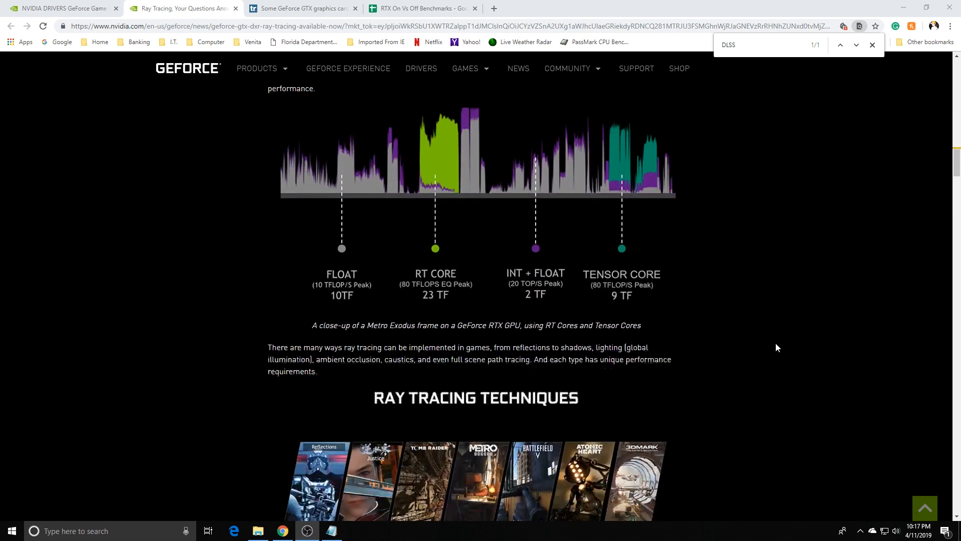
scroll(down, 3)
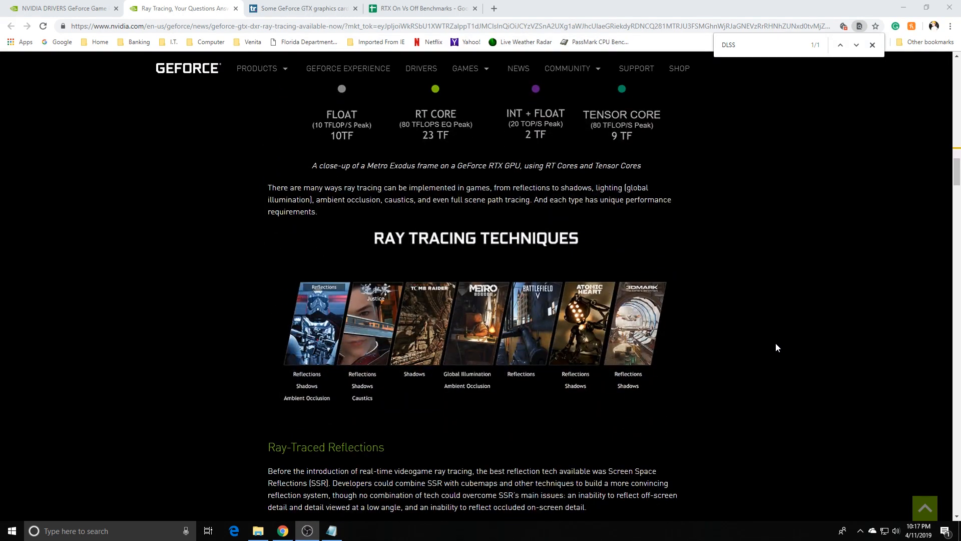
scroll(down, 3)
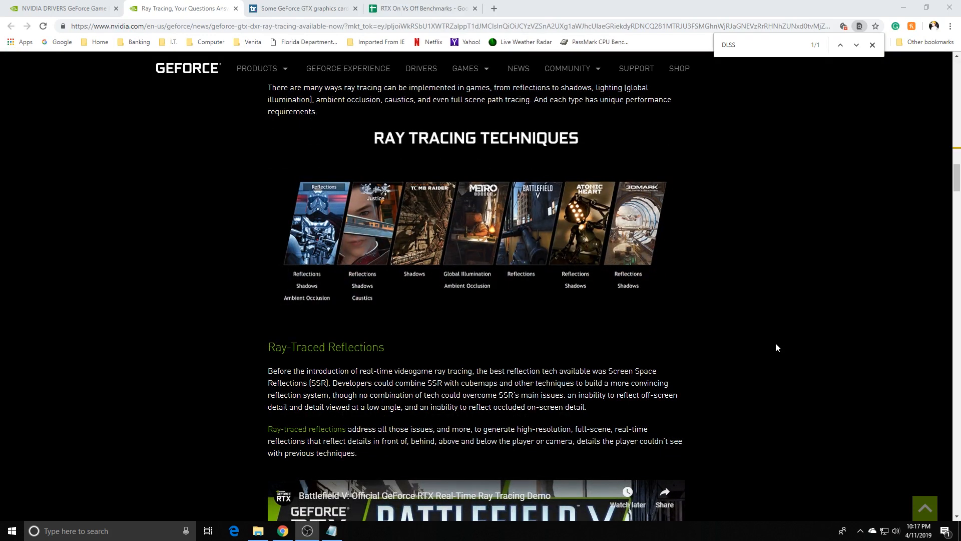
scroll(down, 3)
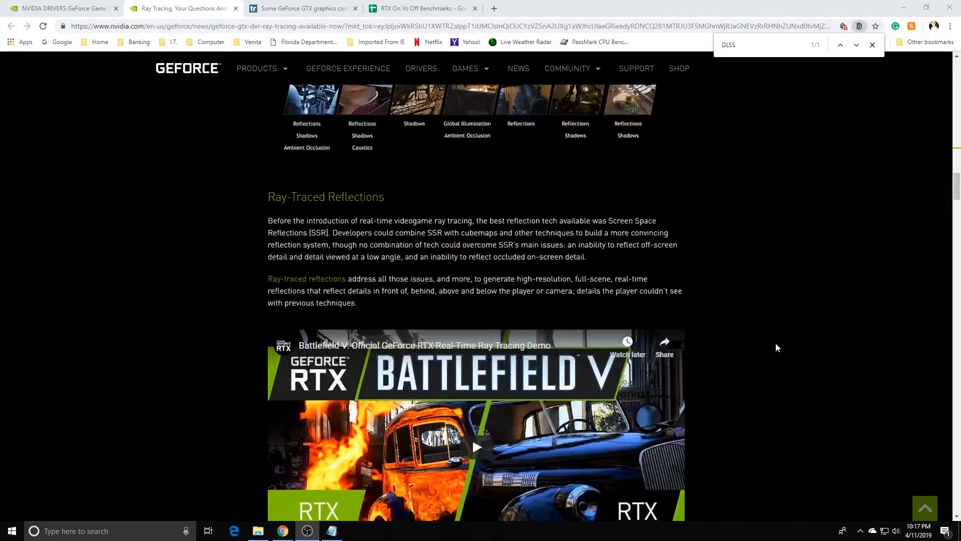
scroll(down, 3)
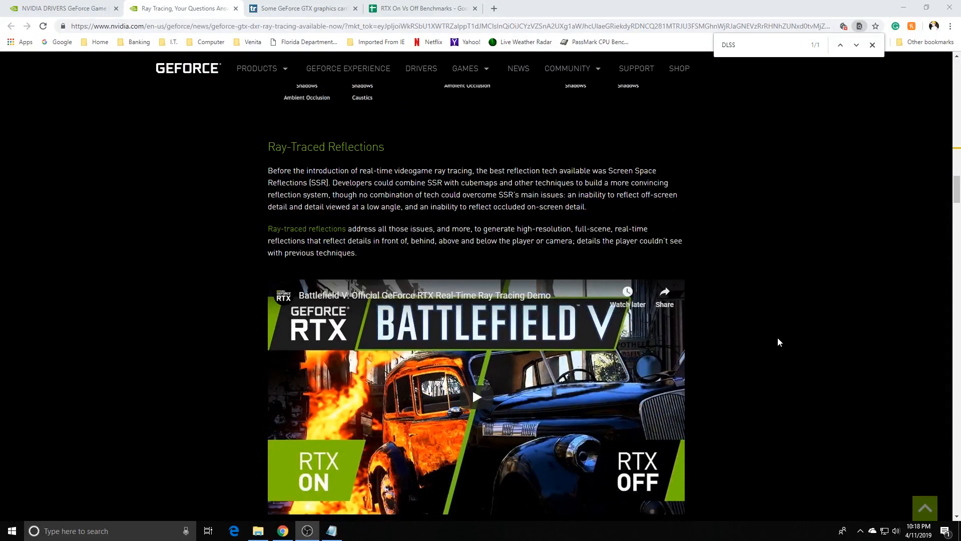
mouse_move(780, 337)
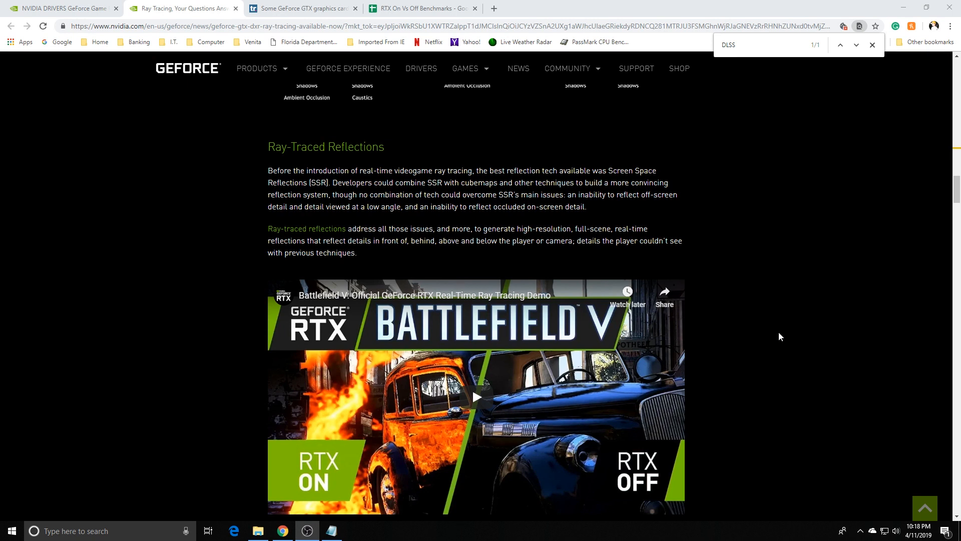
scroll(down, 3)
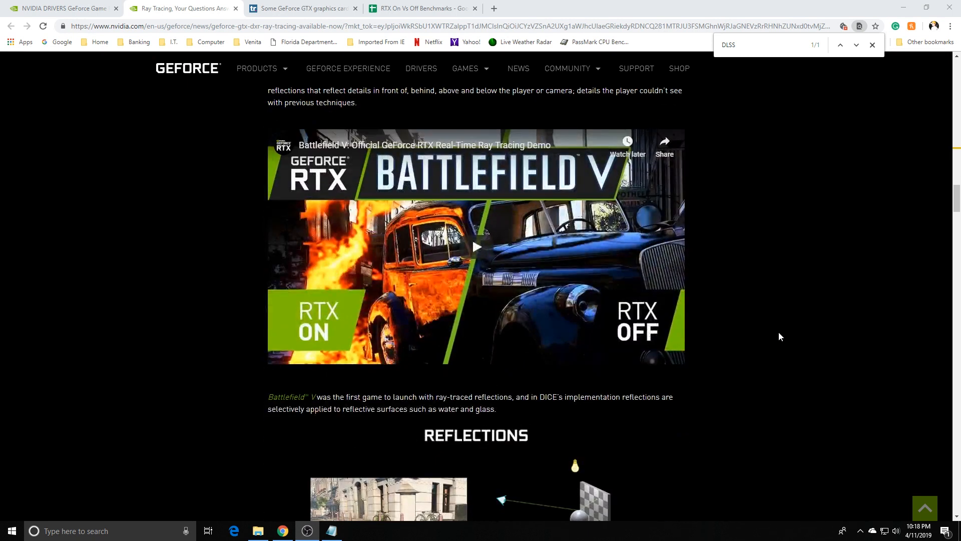
scroll(down, 3)
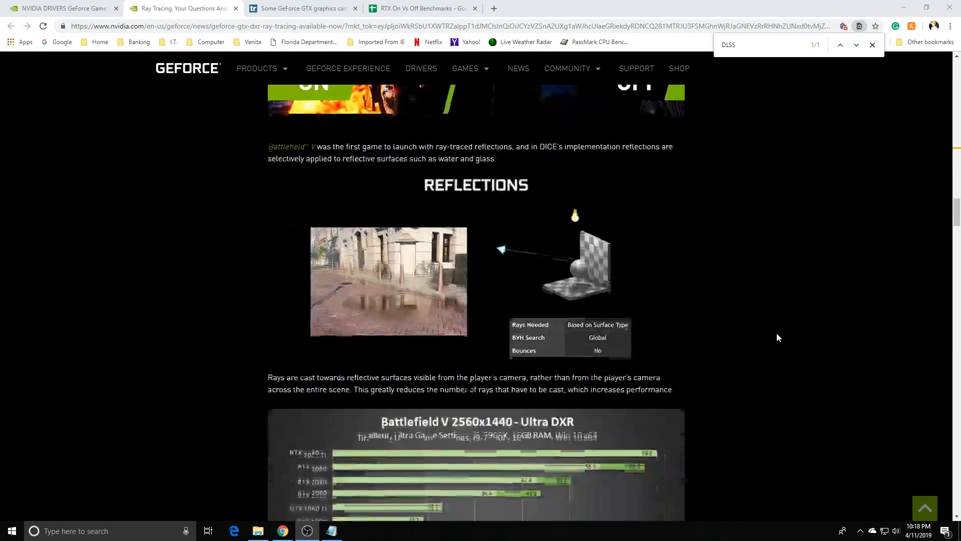
scroll(down, 3)
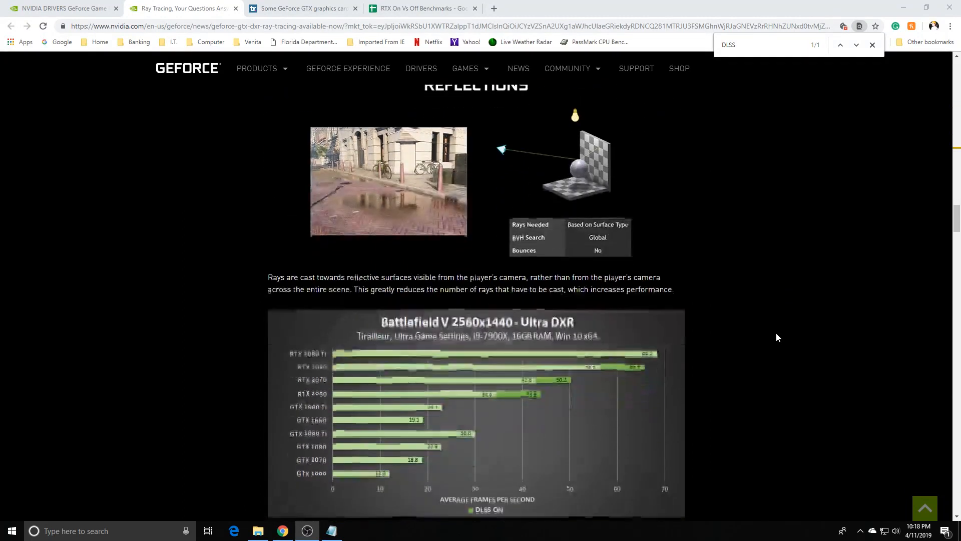
scroll(down, 3)
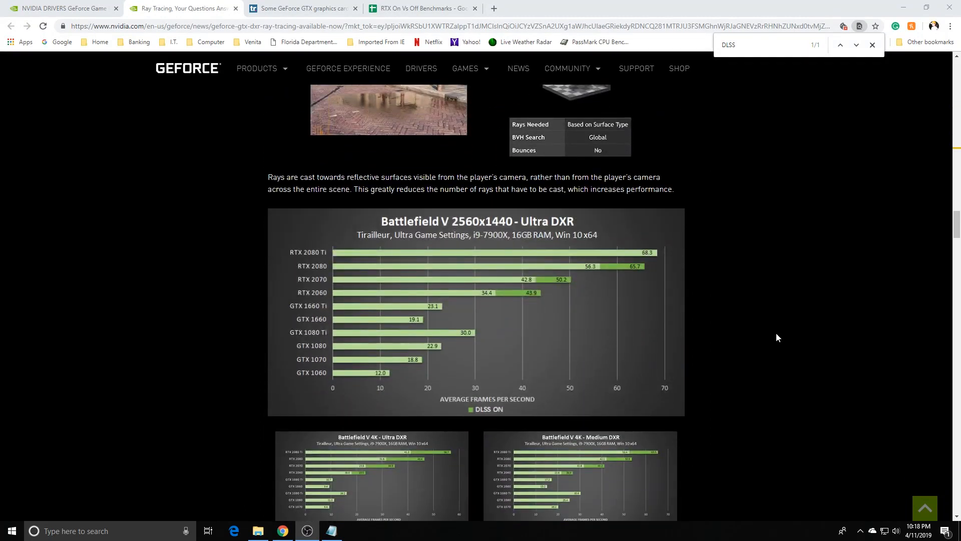
scroll(down, 3)
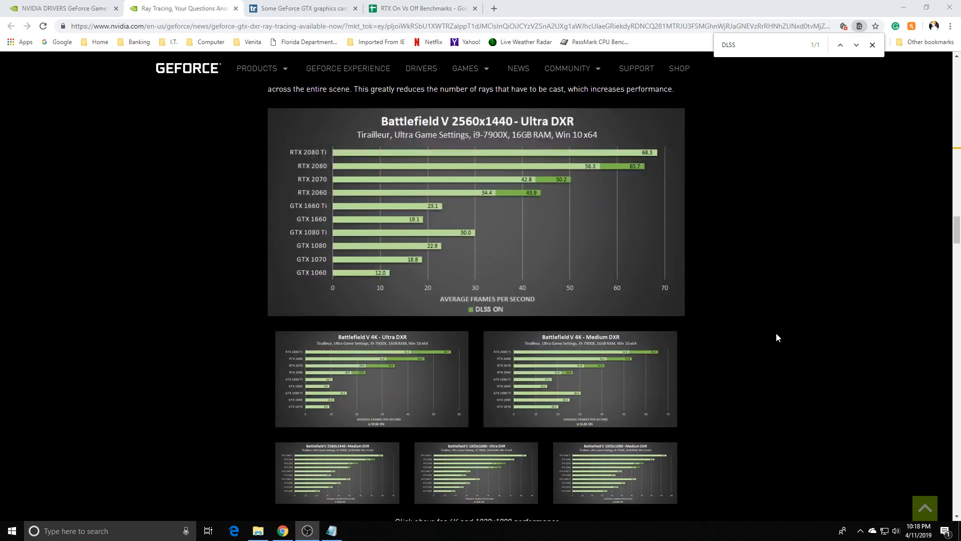
mouse_move(424, 390)
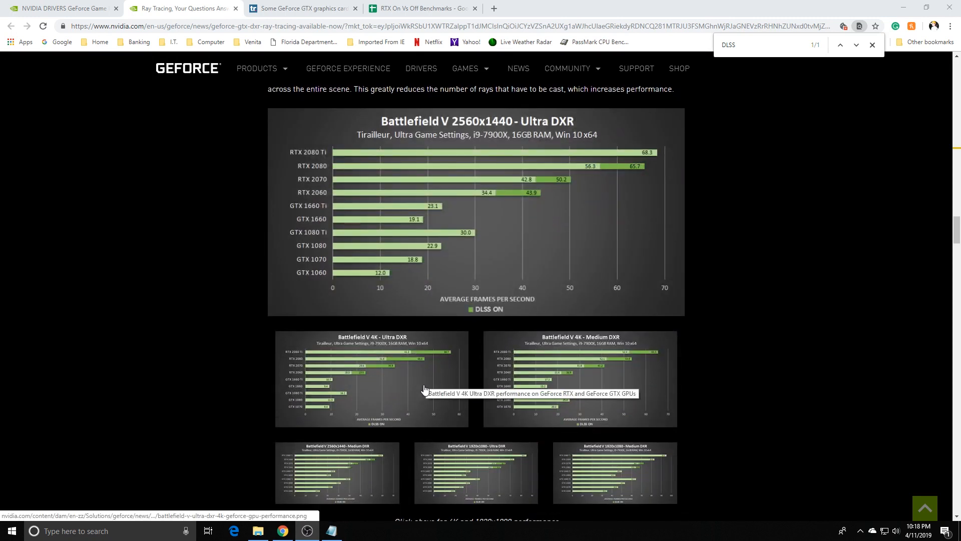
click(371, 378)
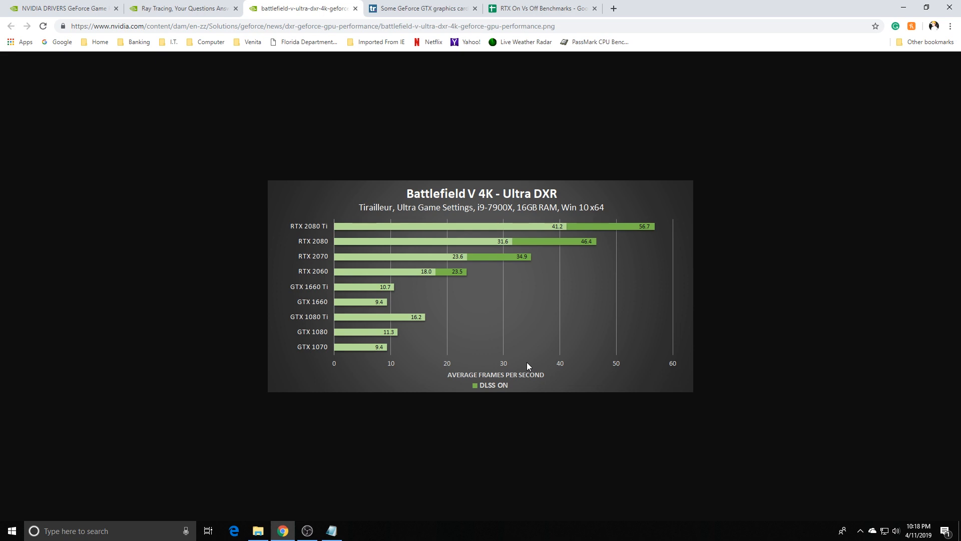
mouse_move(619, 204)
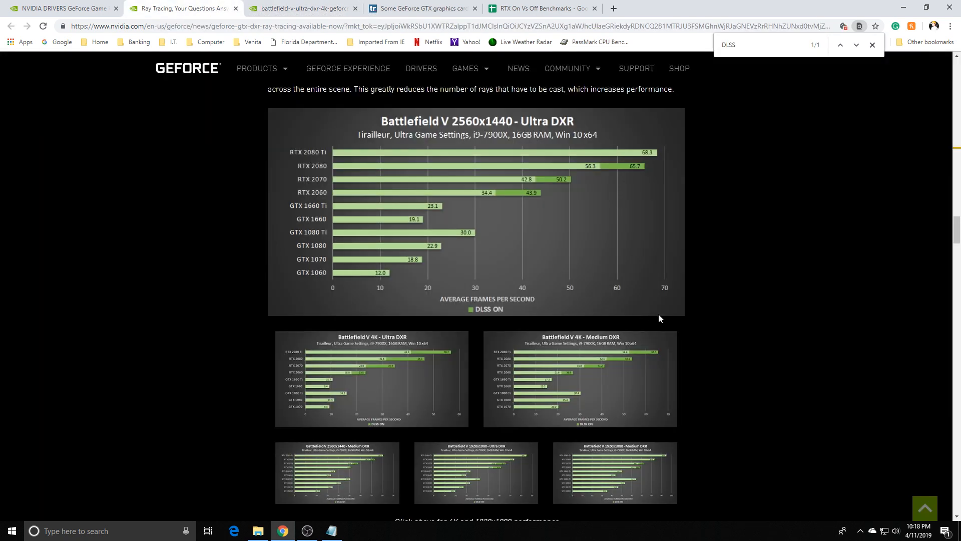
mouse_move(741, 341)
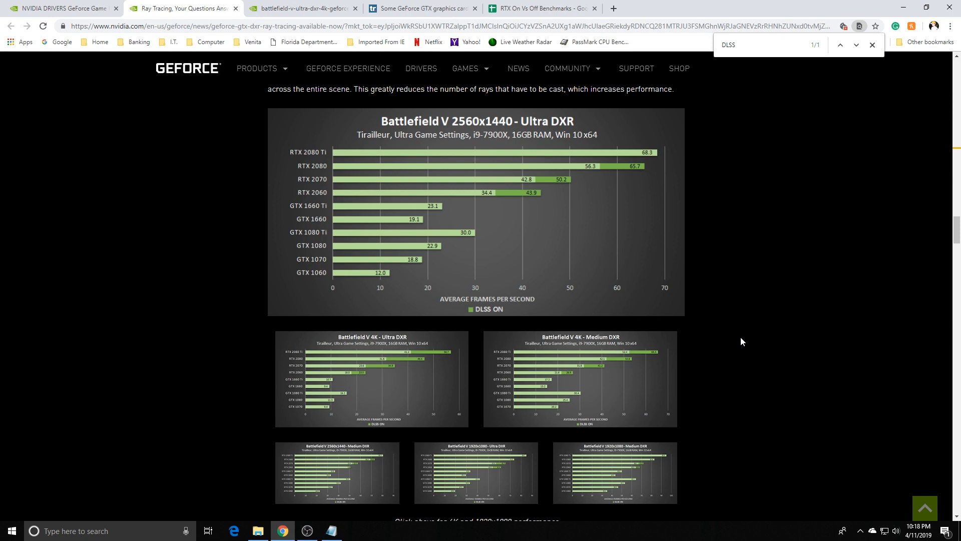
mouse_move(660, 373)
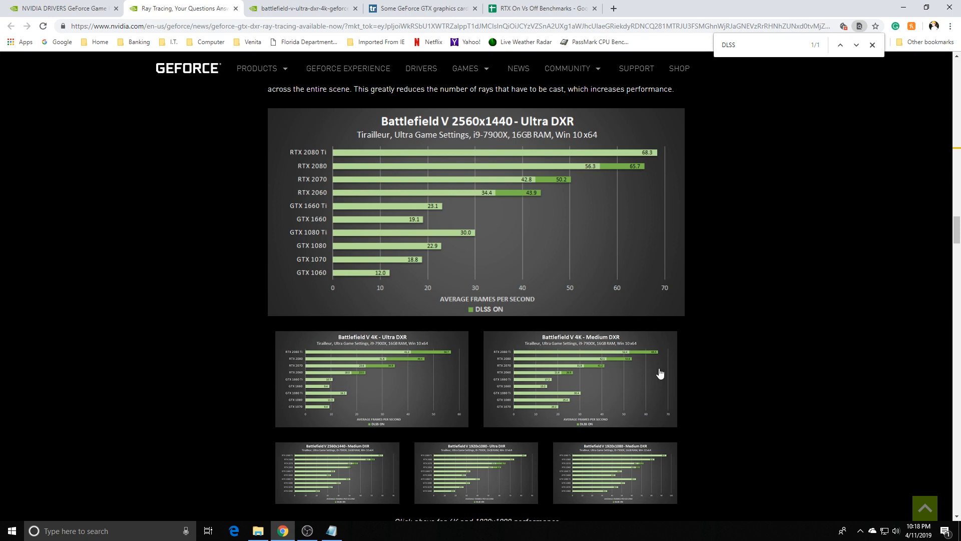
mouse_move(588, 339)
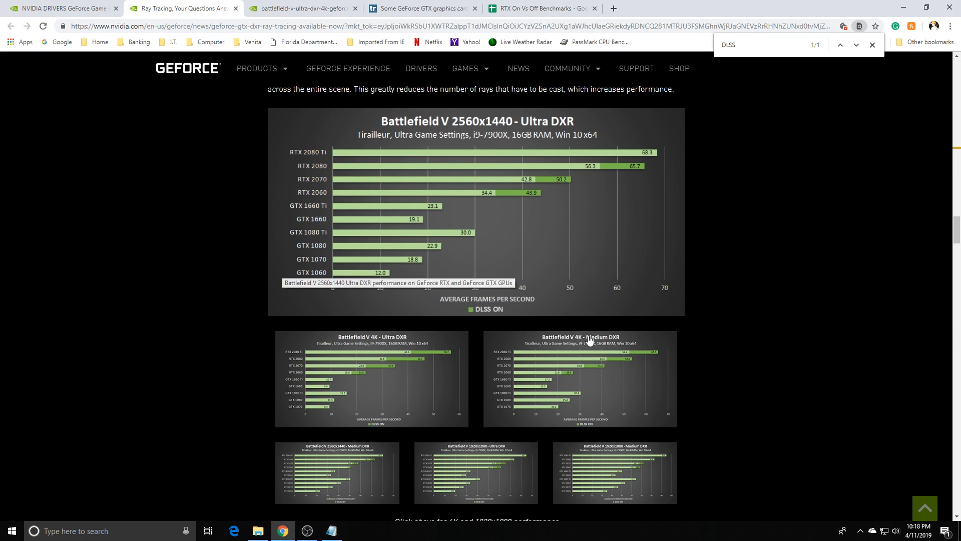
mouse_move(703, 366)
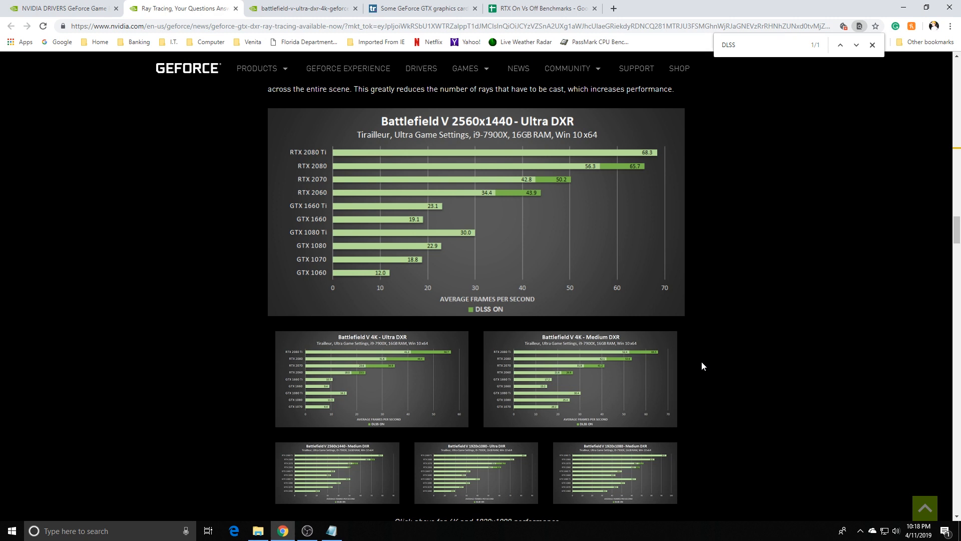
Step: Scroll back and forth briefly, then continue down through the 3DMark Port Royal DXR charts
scroll(up, 3)
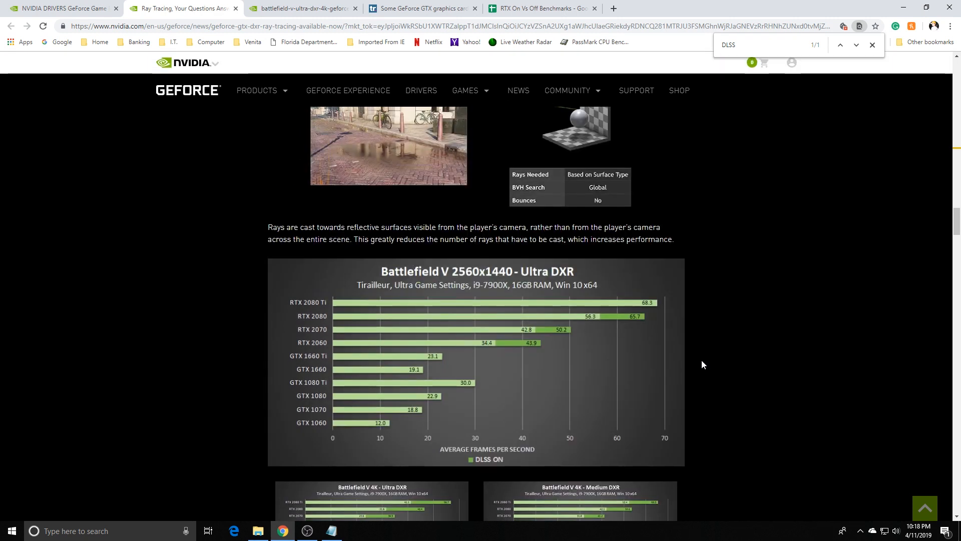
scroll(down, 3)
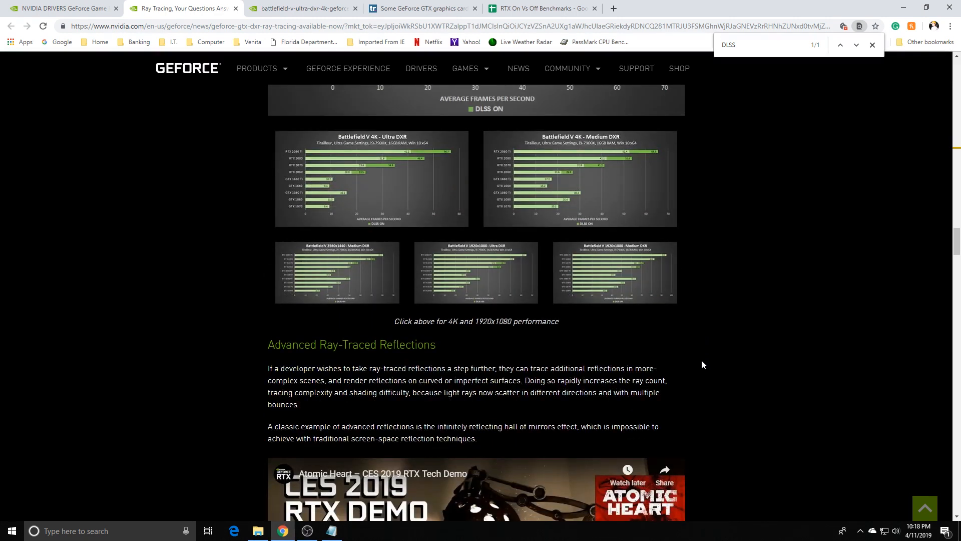
scroll(up, 3)
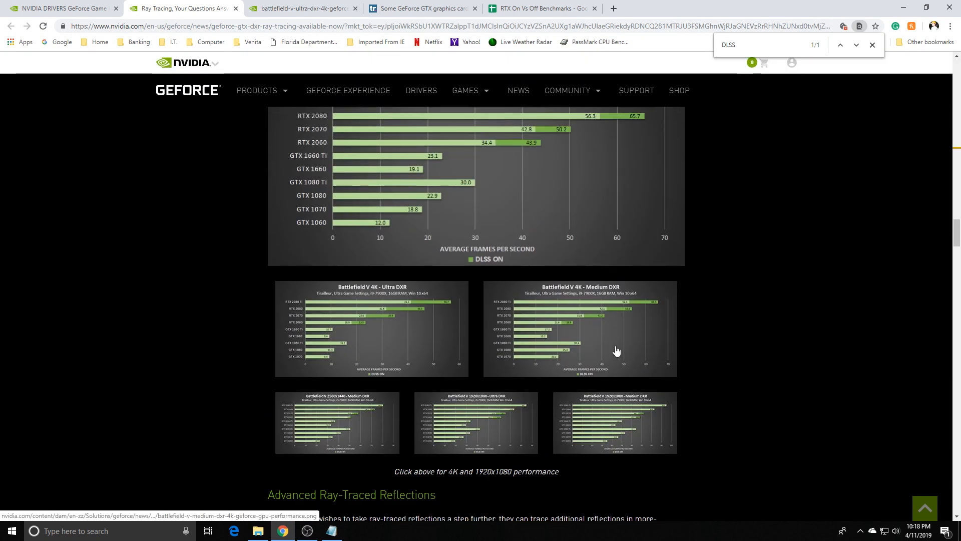
scroll(up, 3)
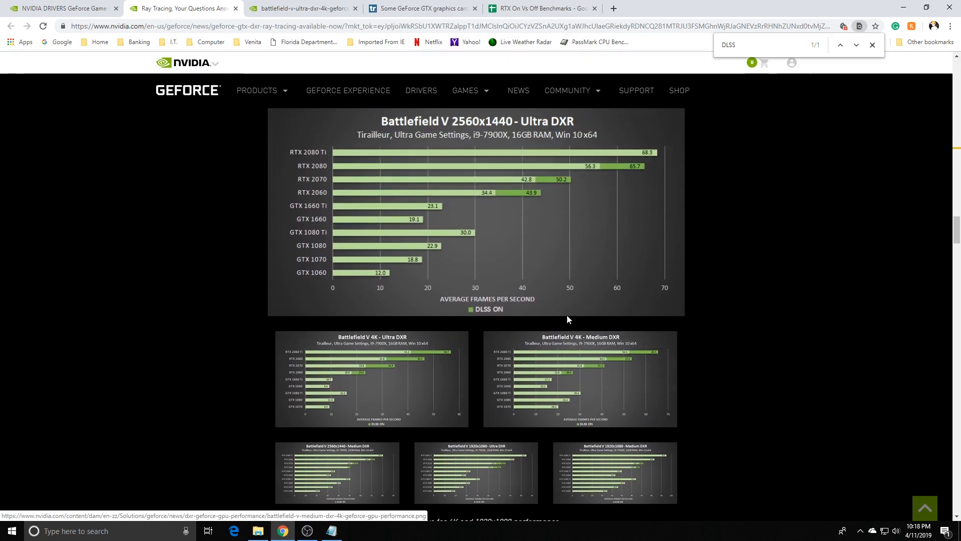
mouse_move(673, 361)
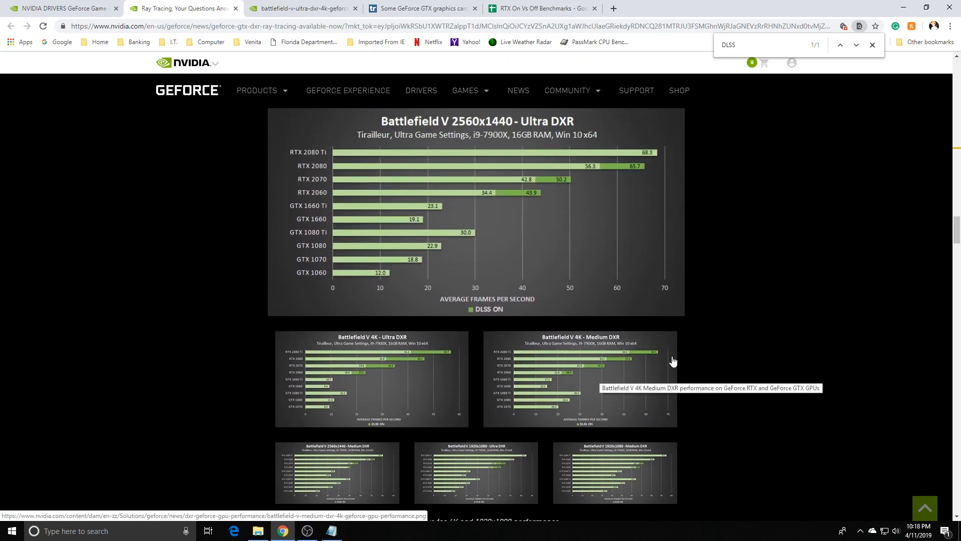
scroll(down, 3)
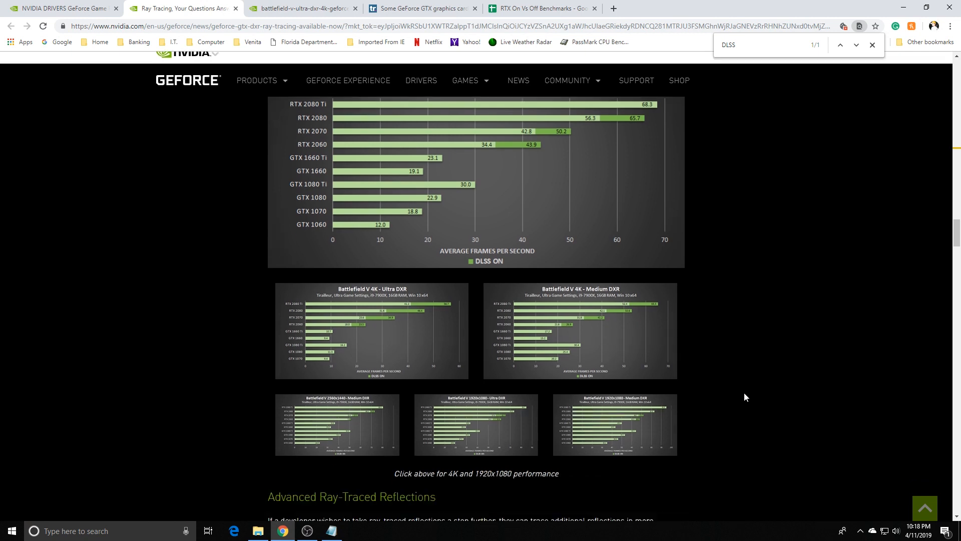
scroll(down, 3)
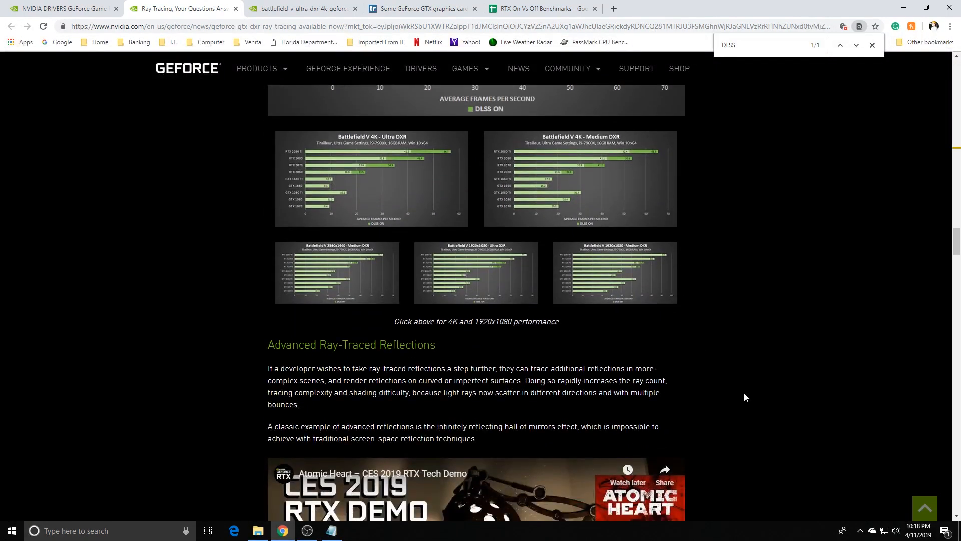
scroll(down, 3)
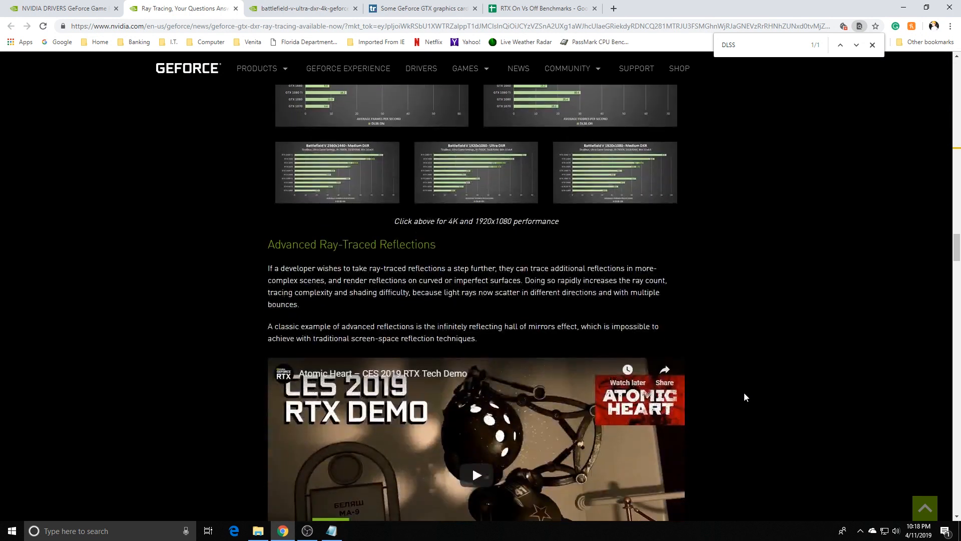
scroll(down, 3)
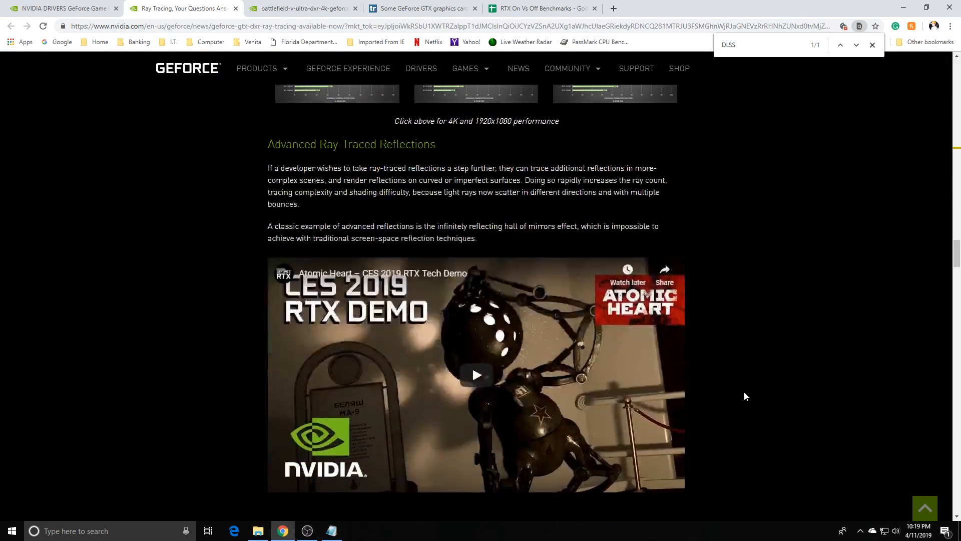
scroll(down, 3)
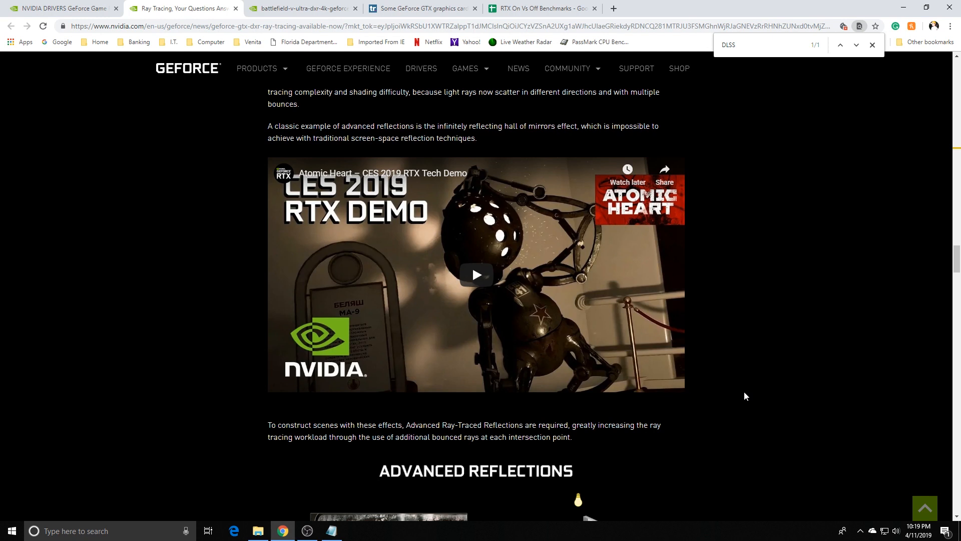
scroll(down, 3)
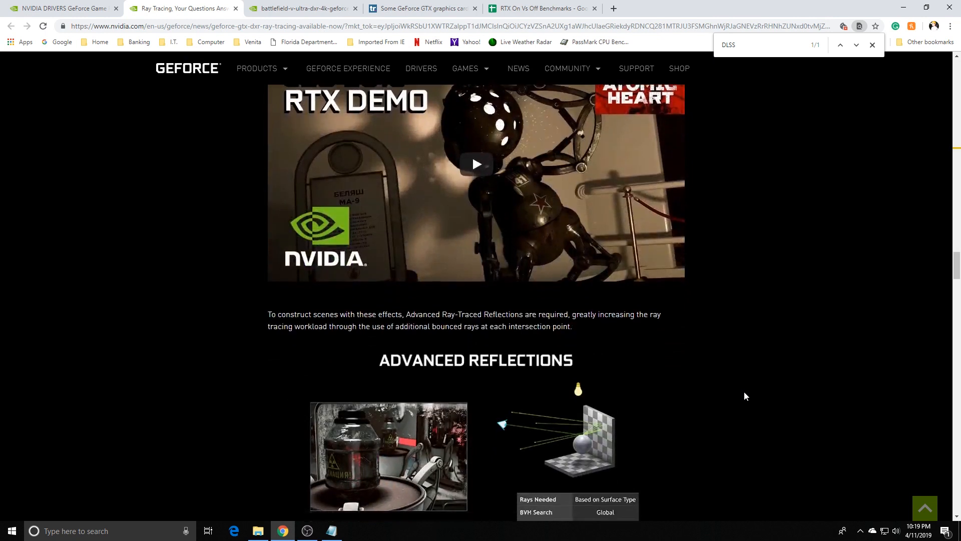
scroll(down, 3)
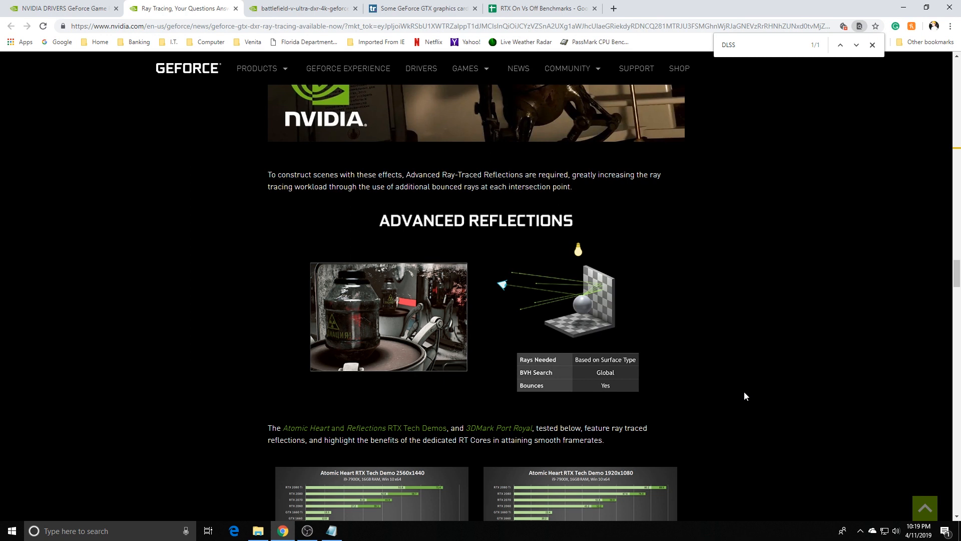
Step: Scroll down into the Ray-Traced Shadows section to the Shadow of the Tomb Raider video
scroll(down, 3)
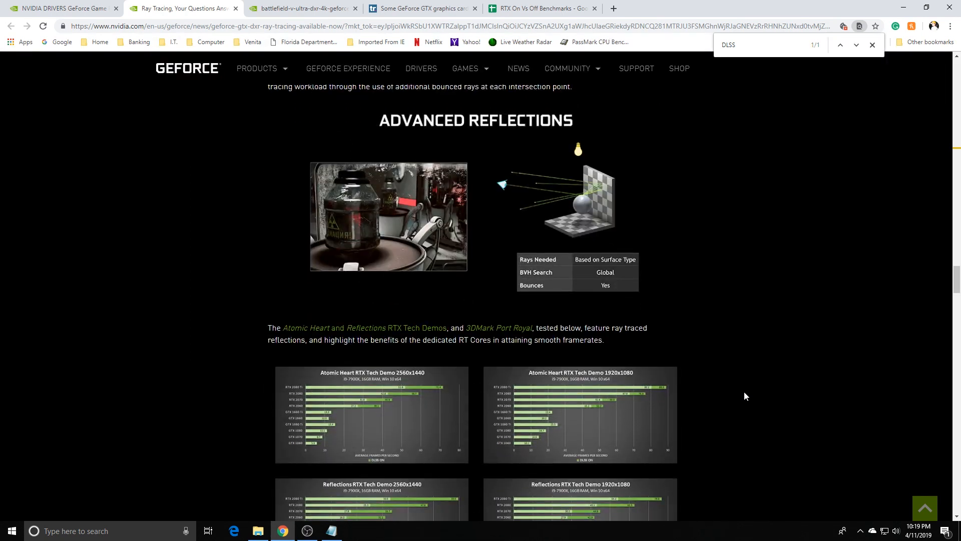
scroll(down, 3)
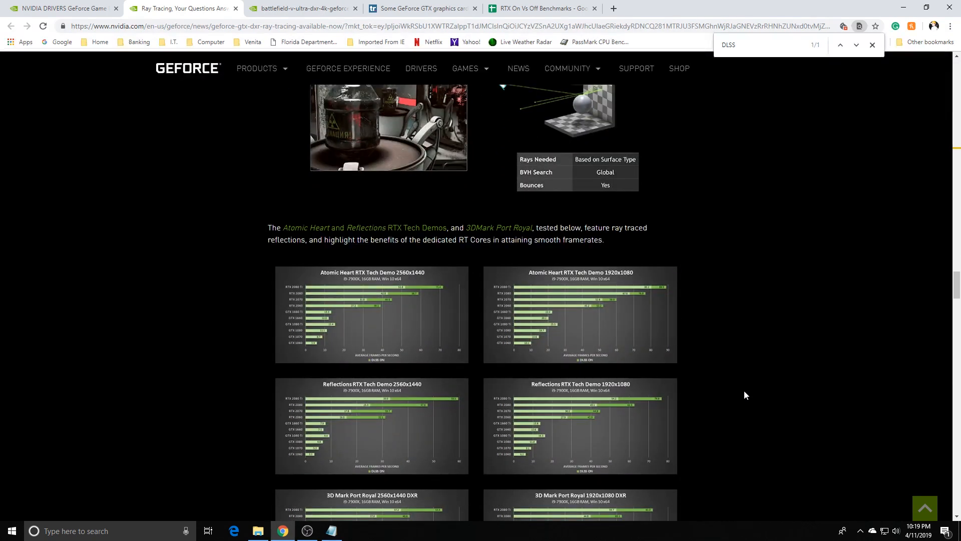
scroll(down, 3)
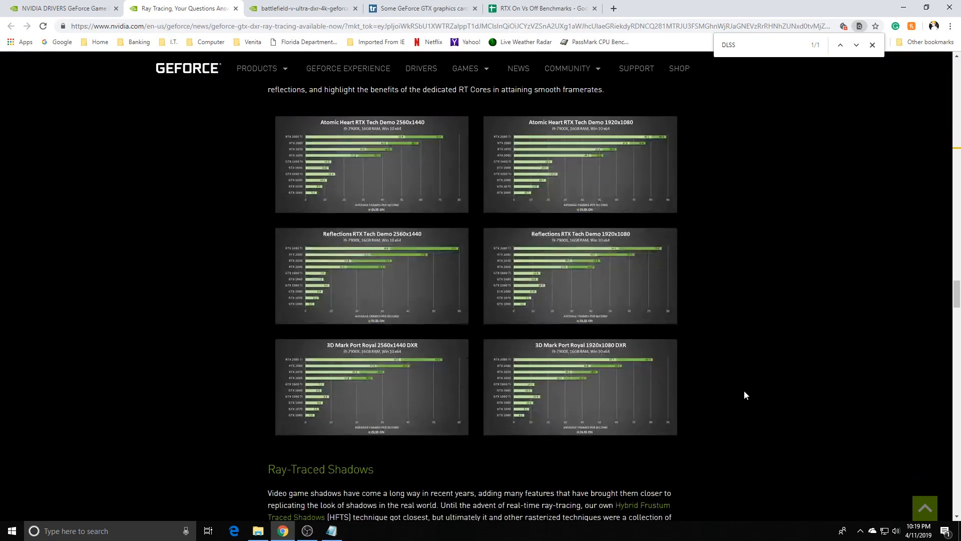
scroll(down, 3)
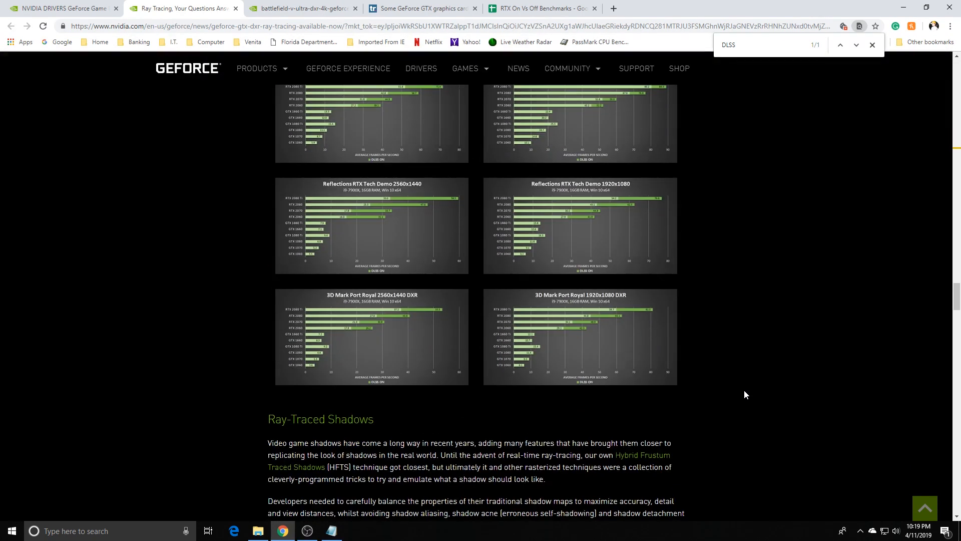
scroll(down, 3)
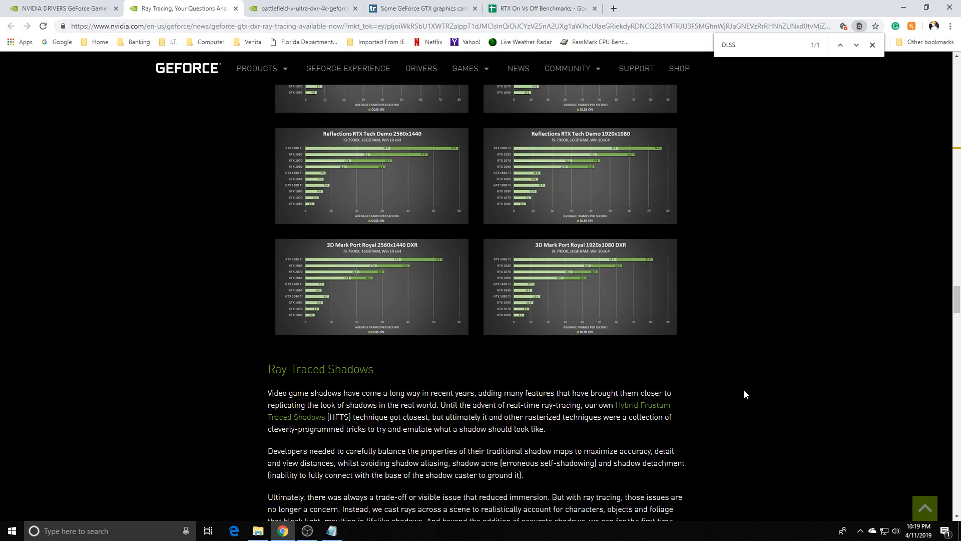
scroll(down, 3)
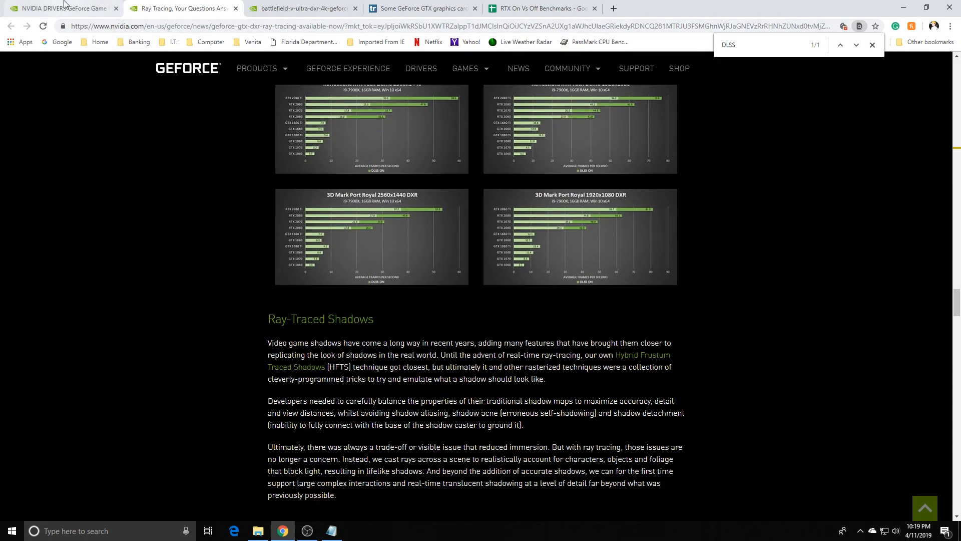
mouse_move(135, 160)
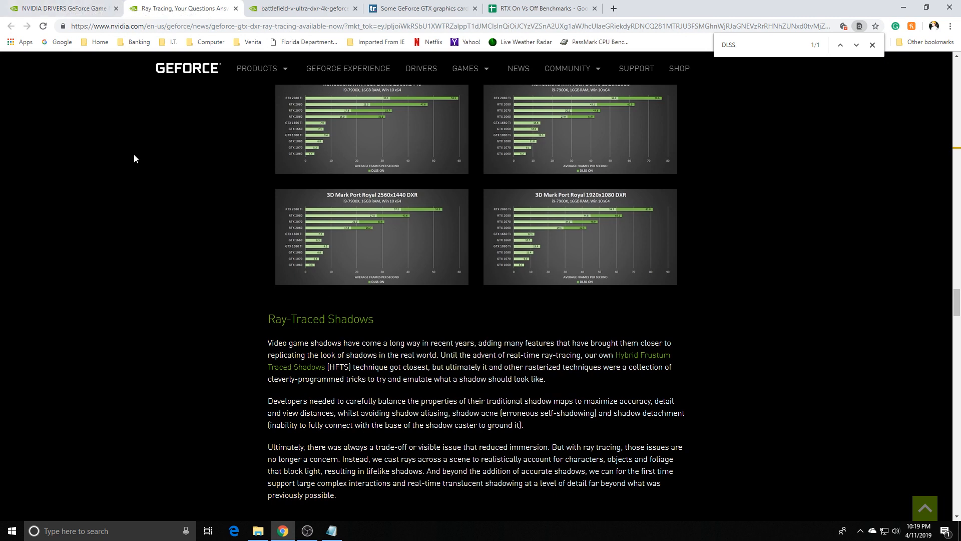
scroll(down, 3)
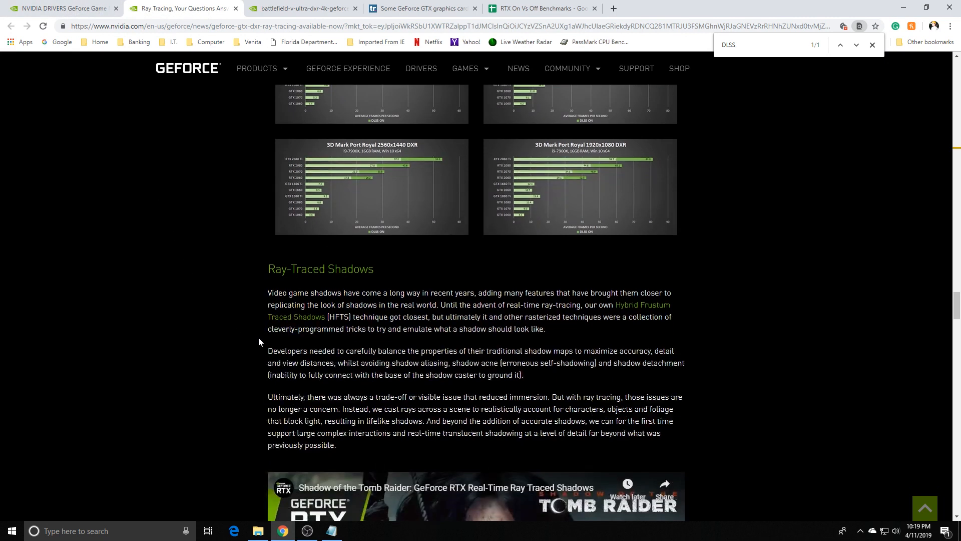
scroll(down, 3)
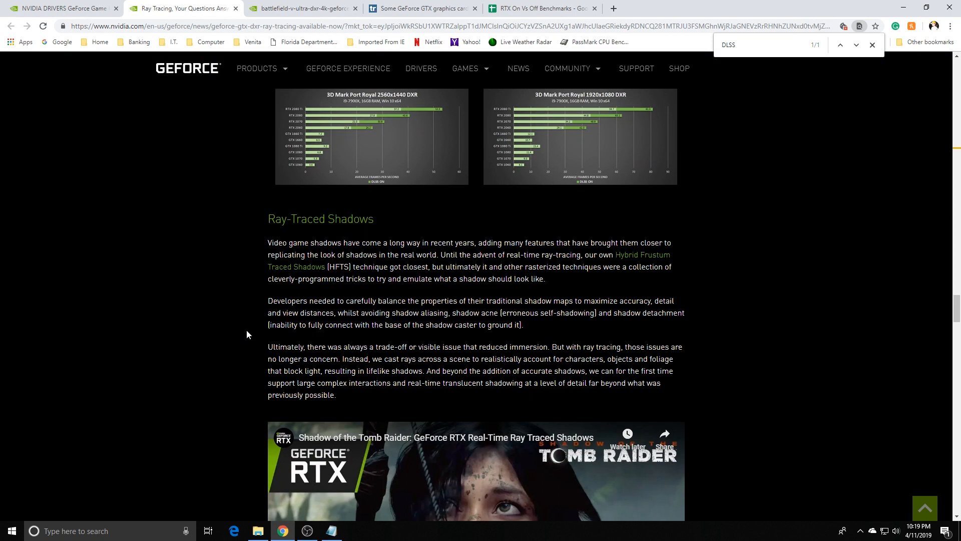
scroll(down, 3)
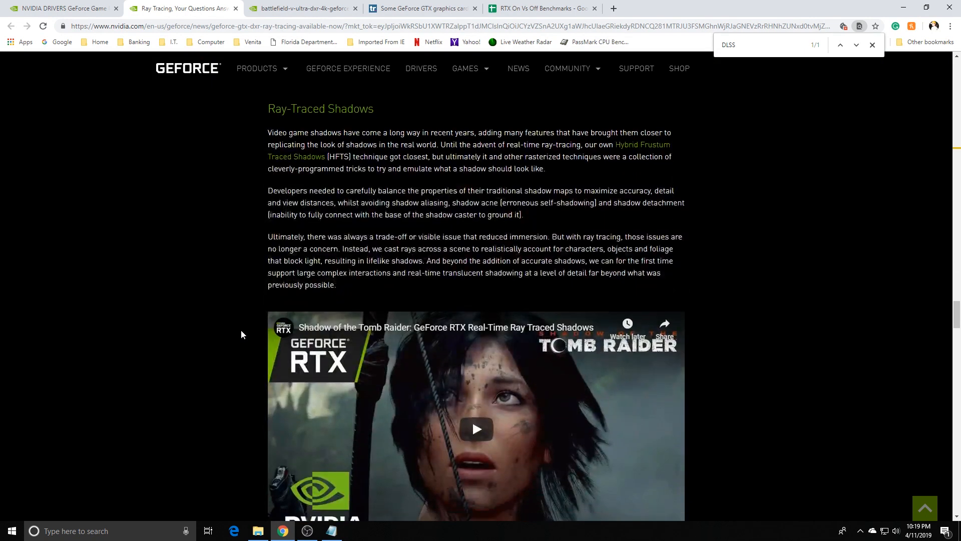
scroll(down, 3)
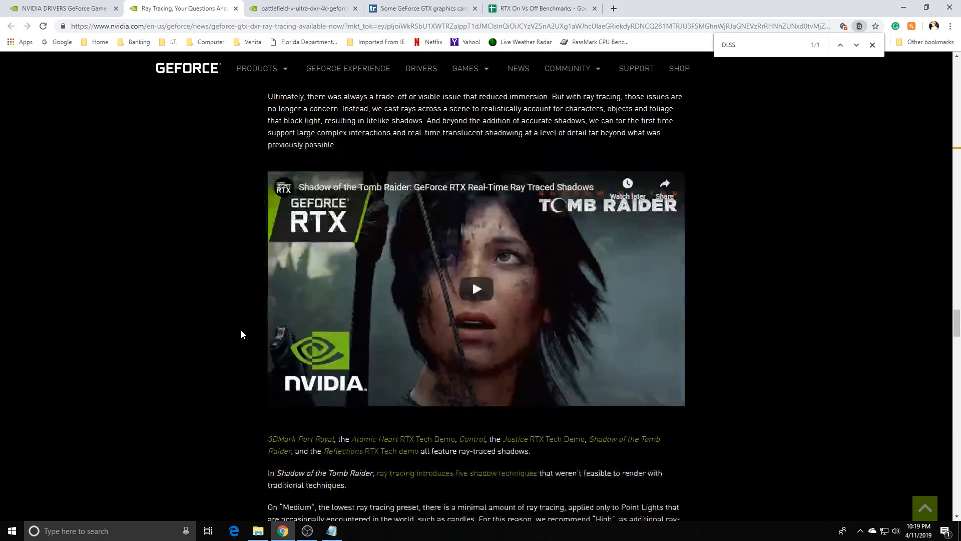
scroll(down, 3)
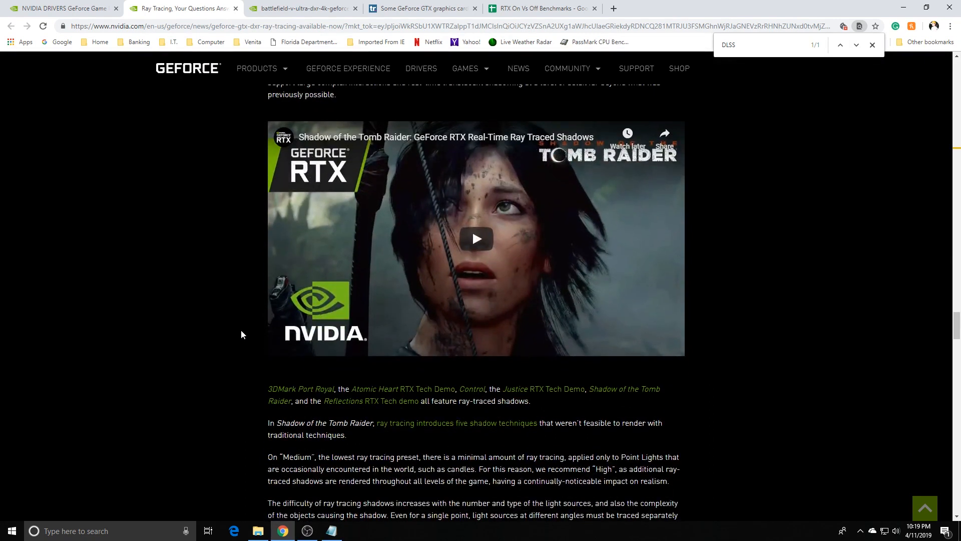
scroll(up, 3)
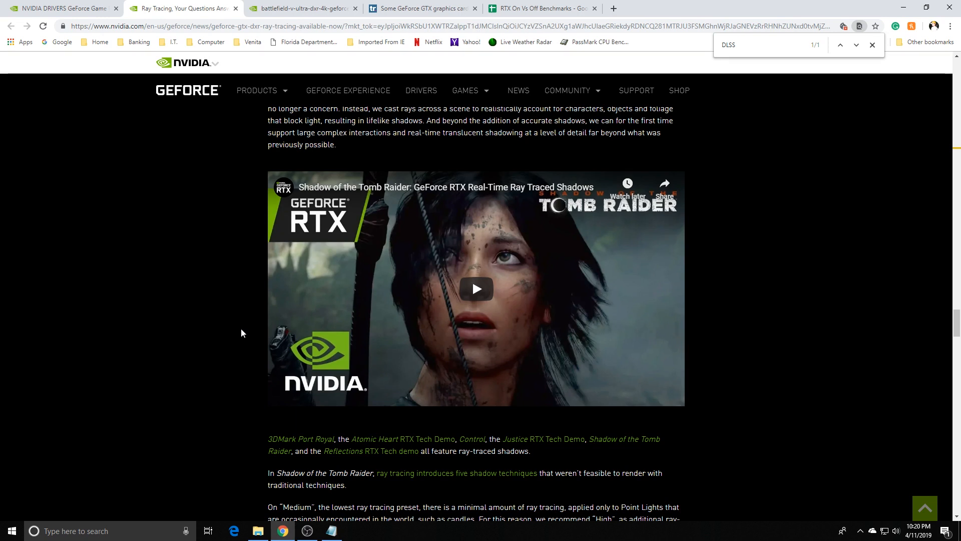
click(61, 8)
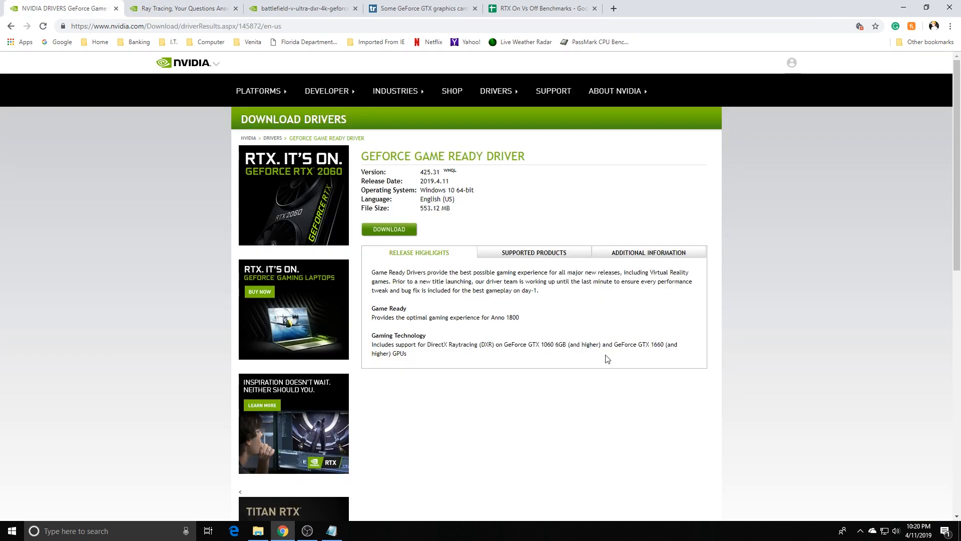
mouse_move(600, 339)
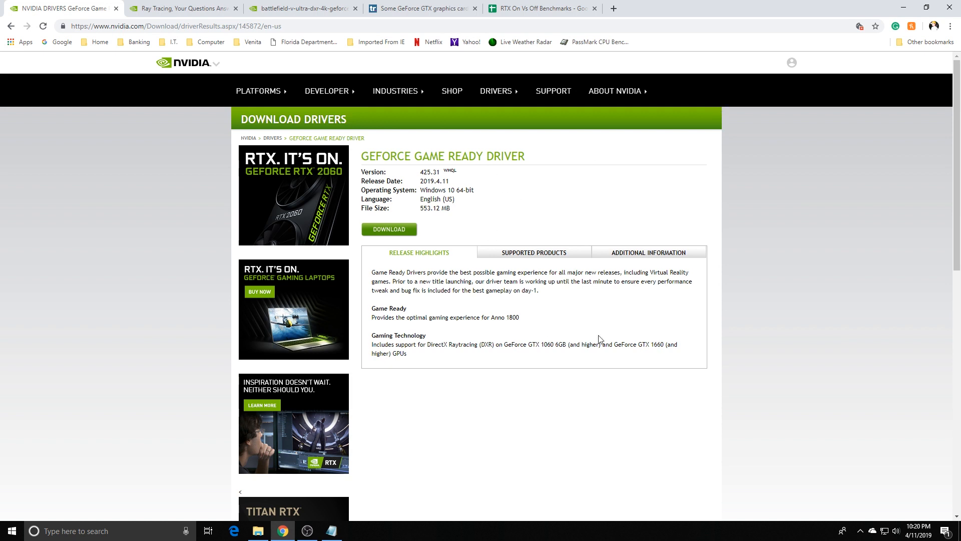
mouse_move(751, 295)
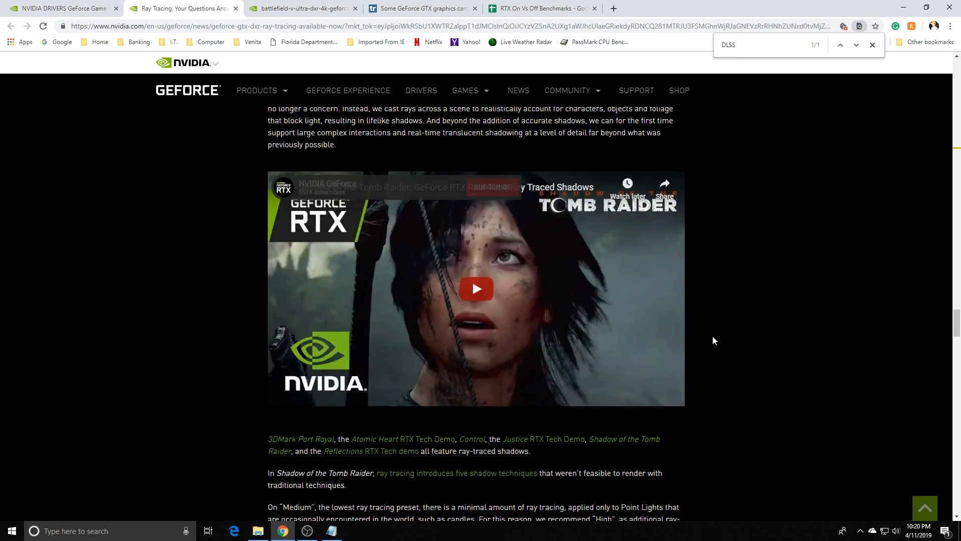
Step: Scroll down past the SHADOWS diagram to the Shadow of the Tomb Raider 1440p High DXR chart
scroll(down, 3)
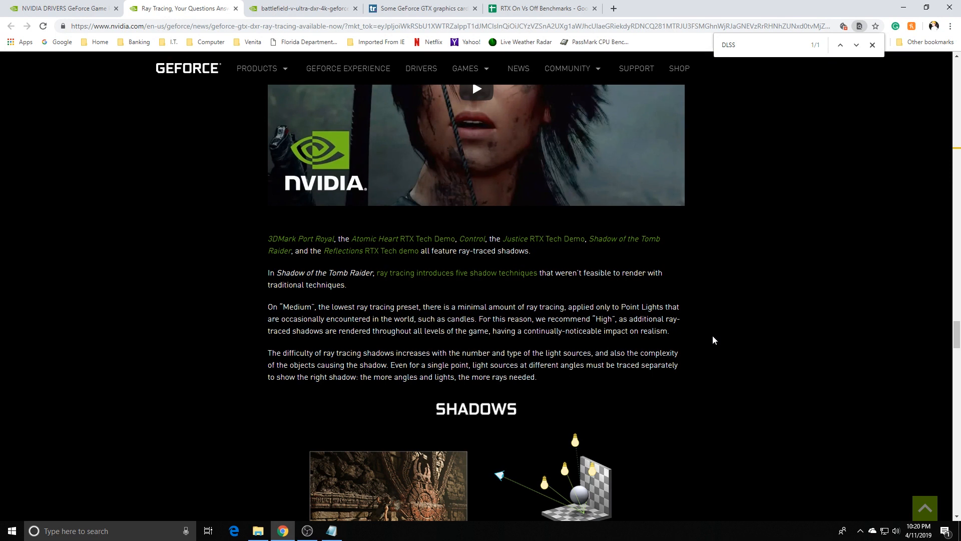
scroll(down, 3)
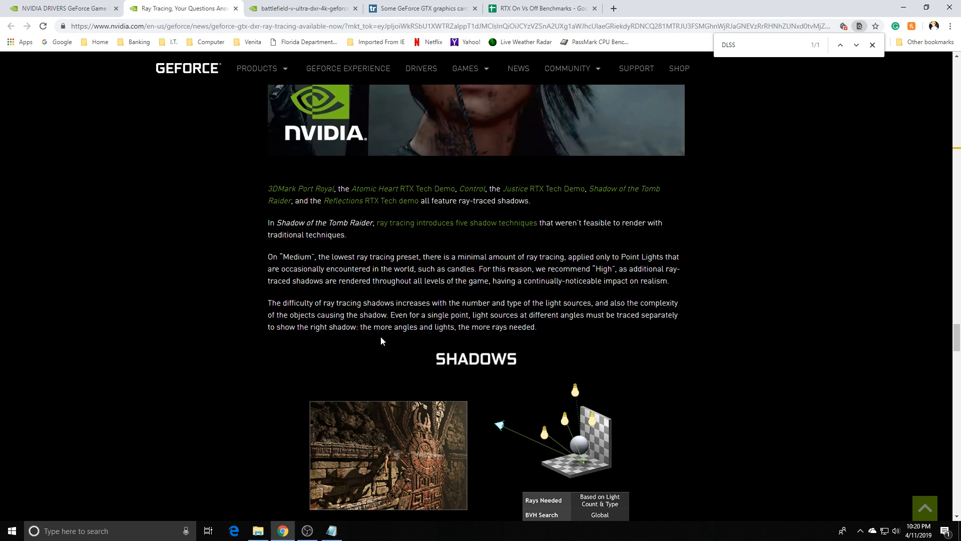
scroll(down, 3)
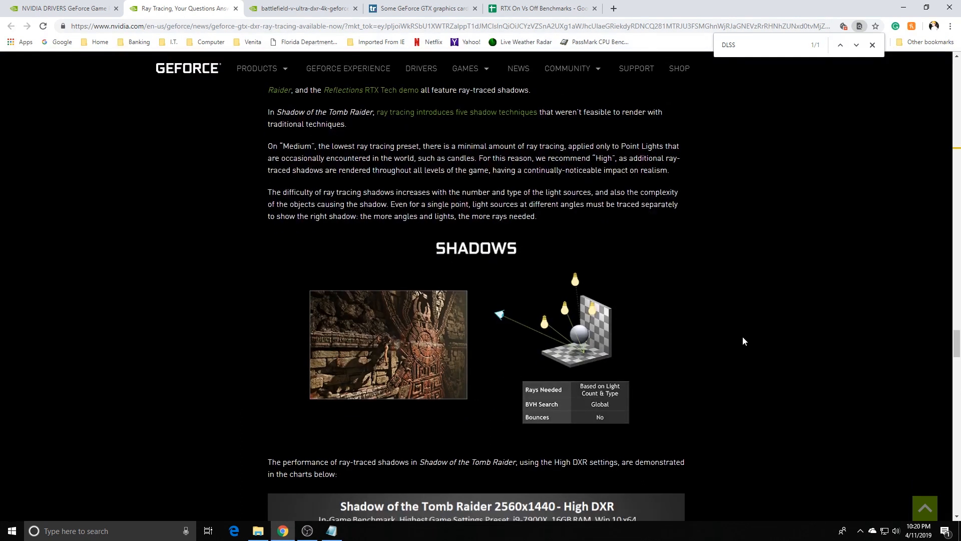
scroll(down, 3)
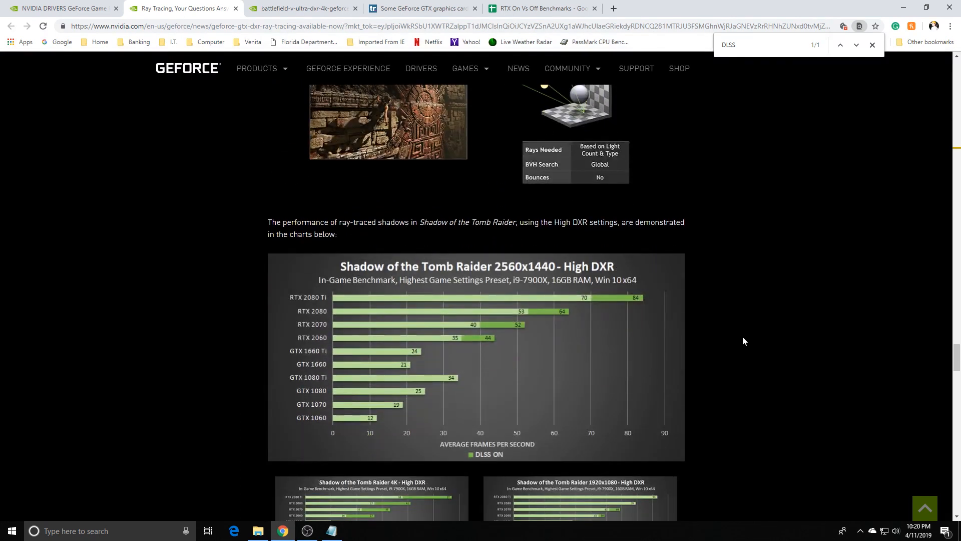
scroll(down, 3)
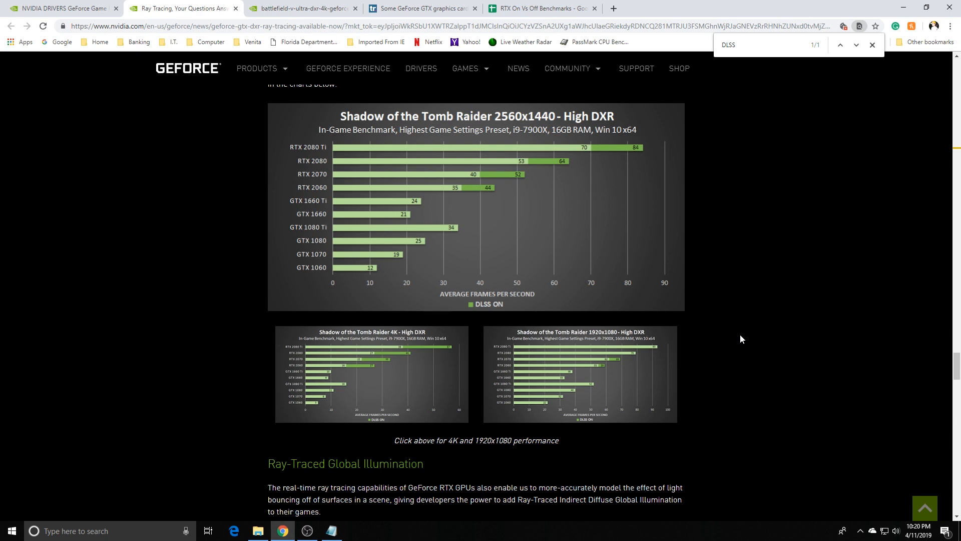
Step: Scroll down past Global Illumination, Ray-Traced Caustics and the Justice 1440p chart to the Momentum Continues heading
scroll(down, 3)
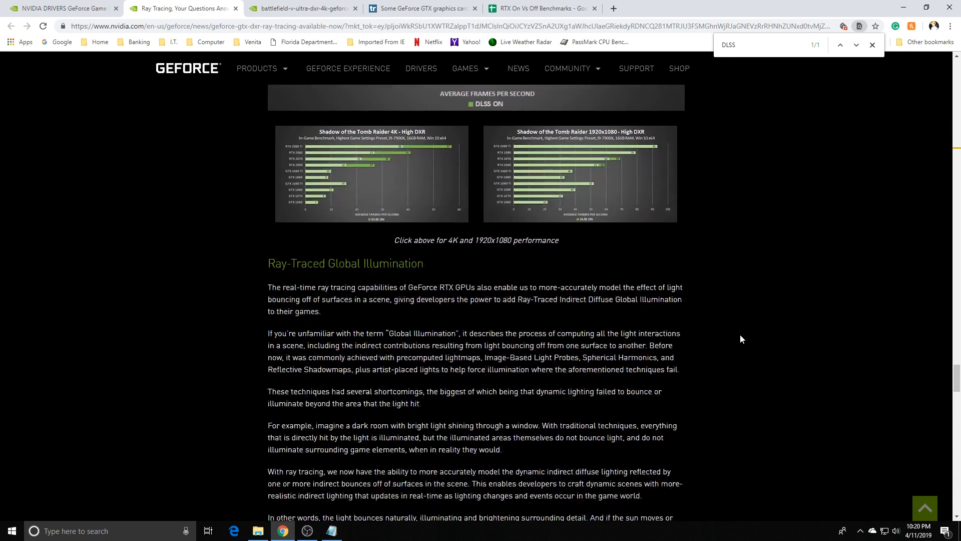
scroll(down, 3)
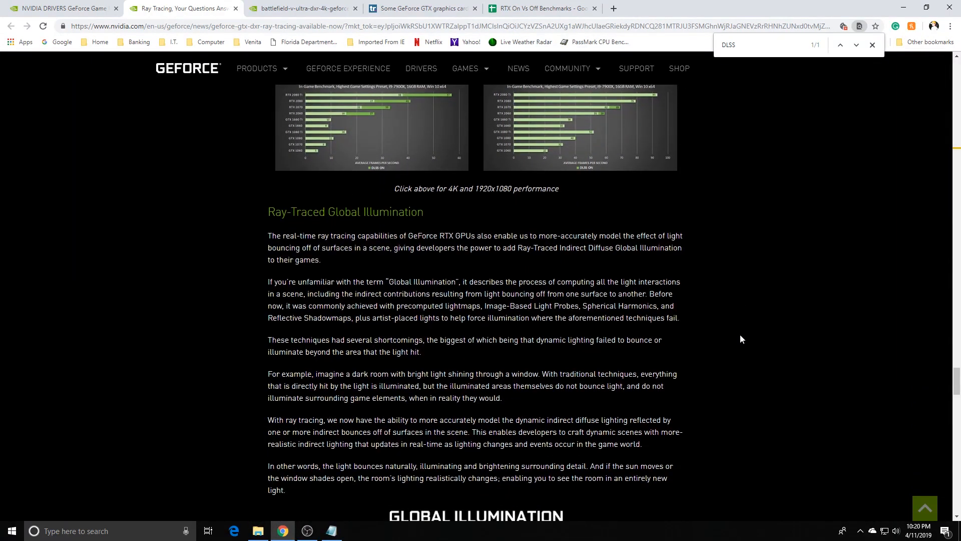
scroll(down, 3)
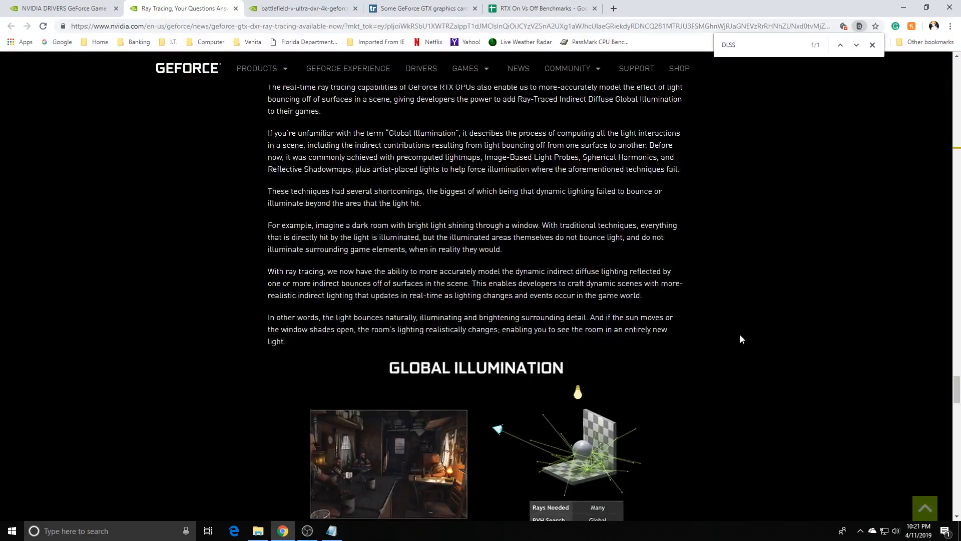
scroll(down, 3)
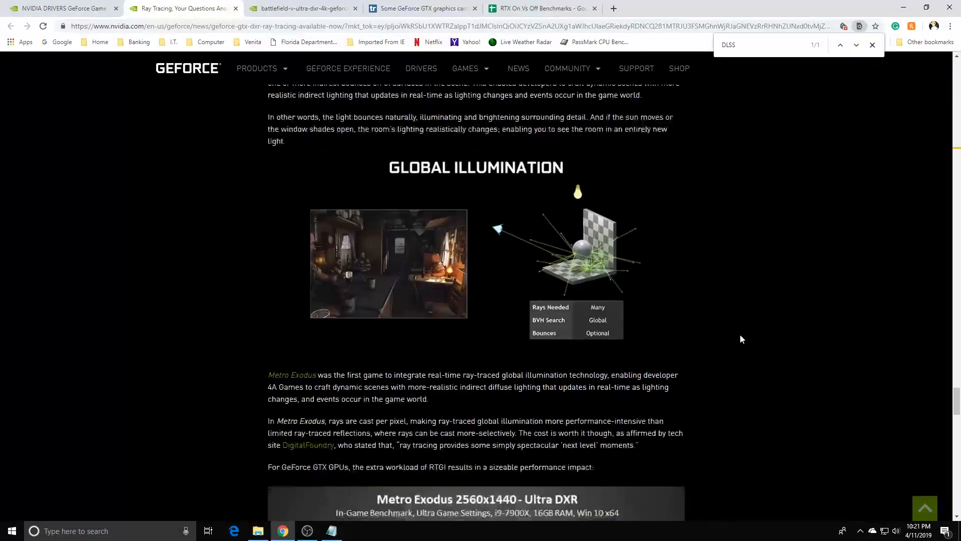
scroll(down, 3)
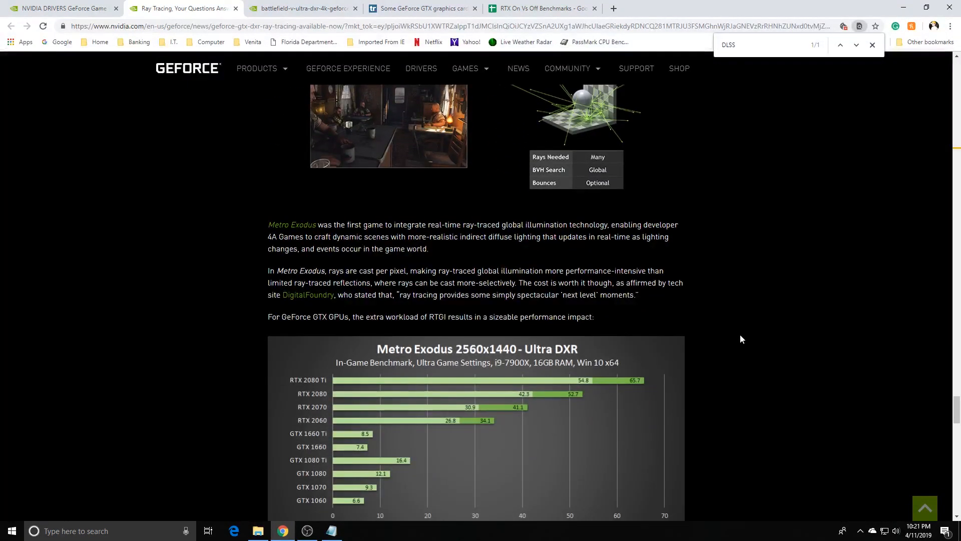
scroll(down, 3)
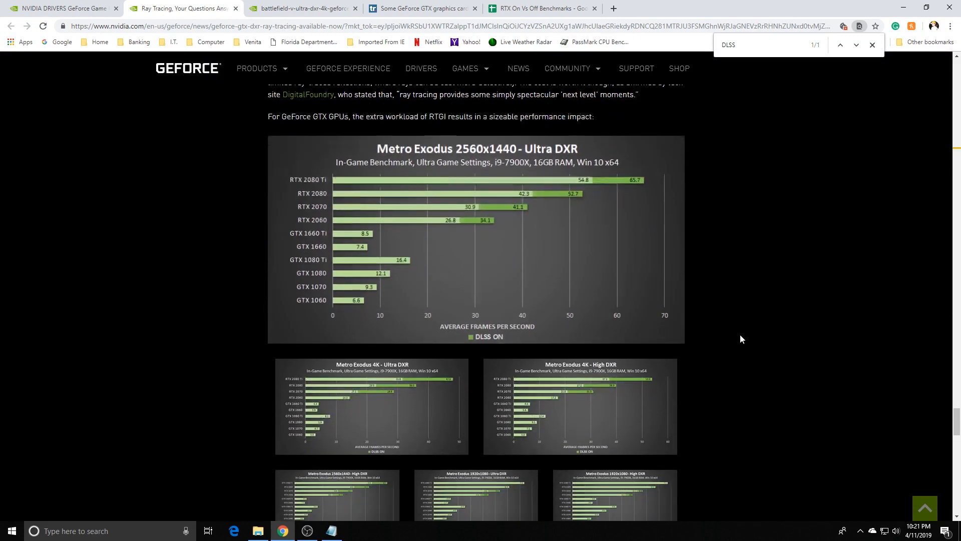
scroll(down, 3)
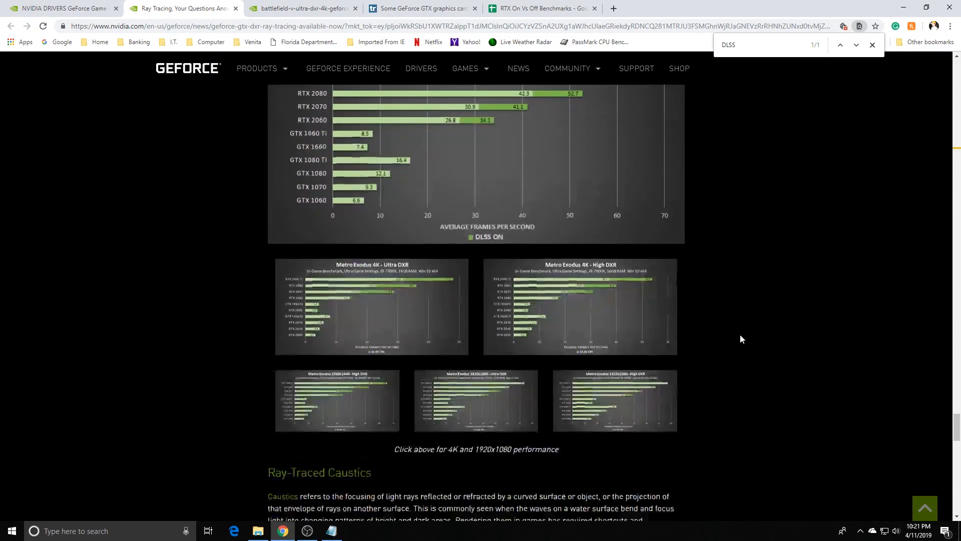
scroll(down, 3)
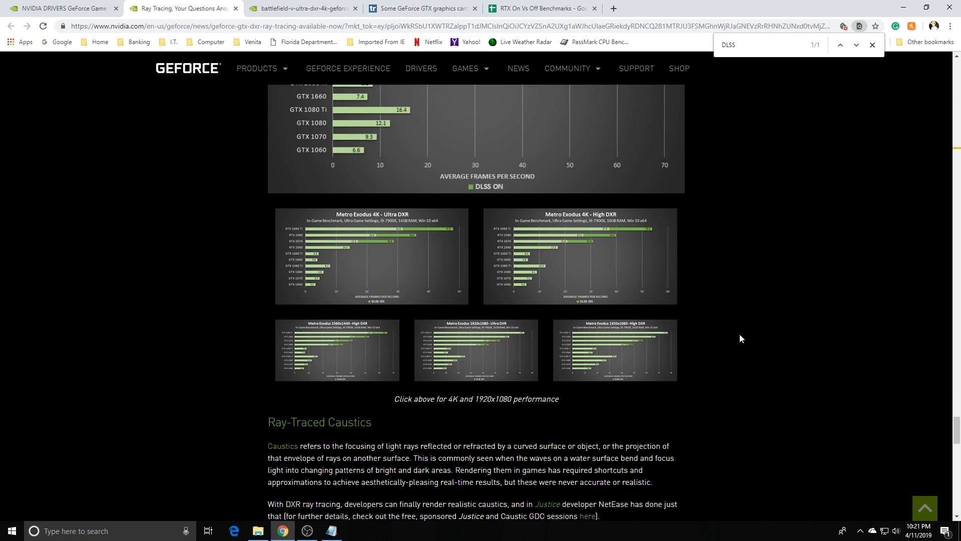
mouse_move(741, 329)
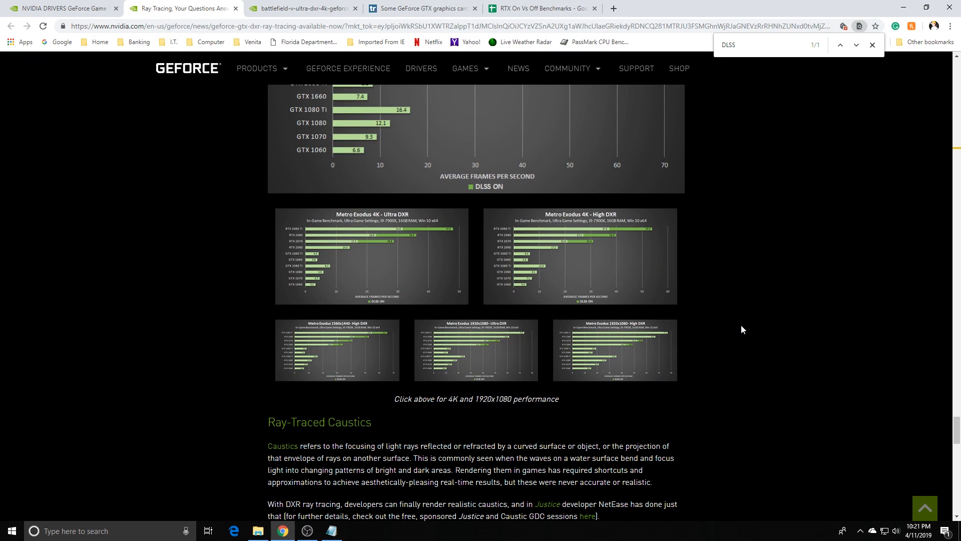
scroll(down, 3)
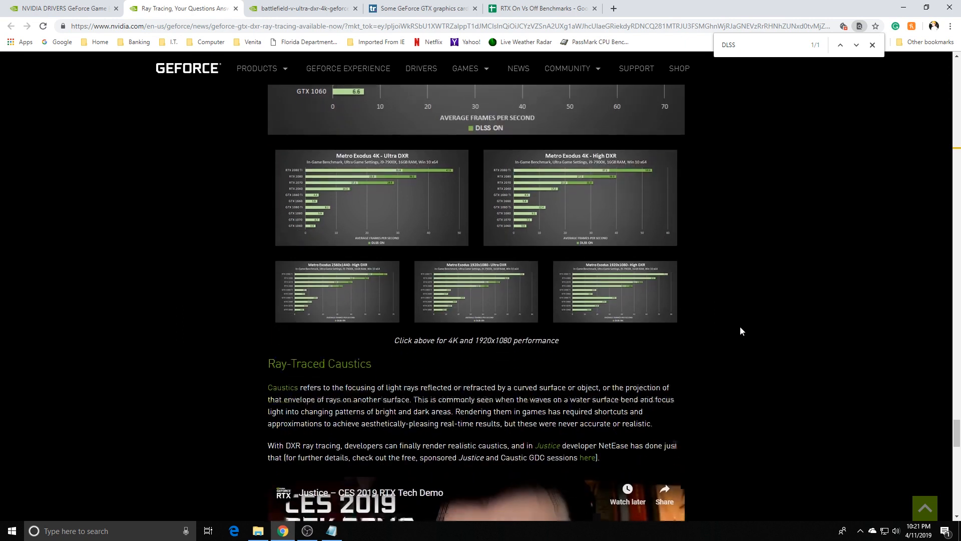
scroll(down, 3)
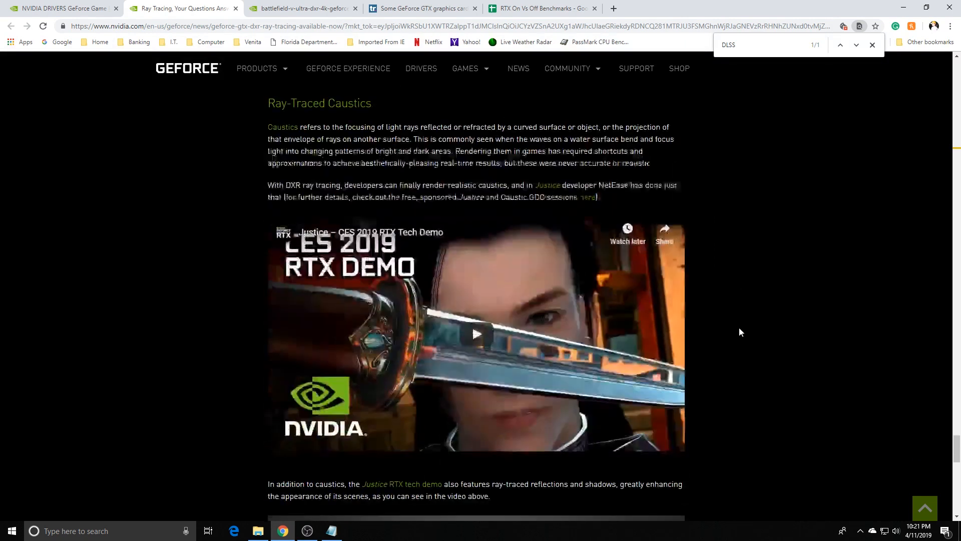
scroll(down, 3)
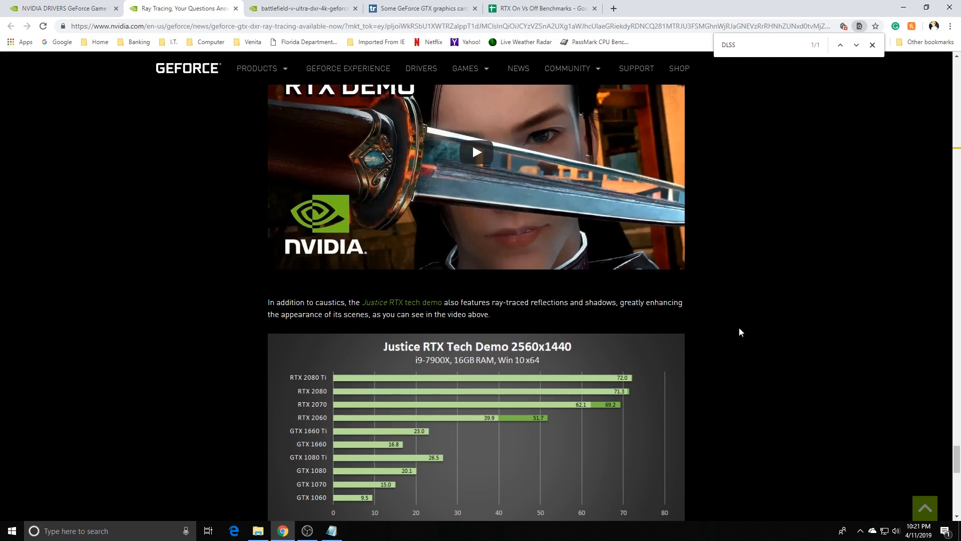
scroll(down, 3)
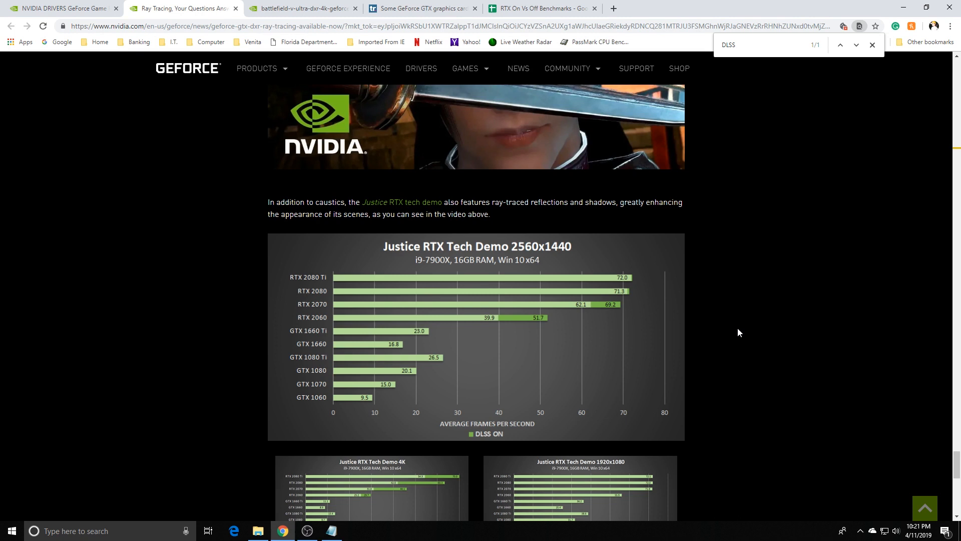
scroll(down, 3)
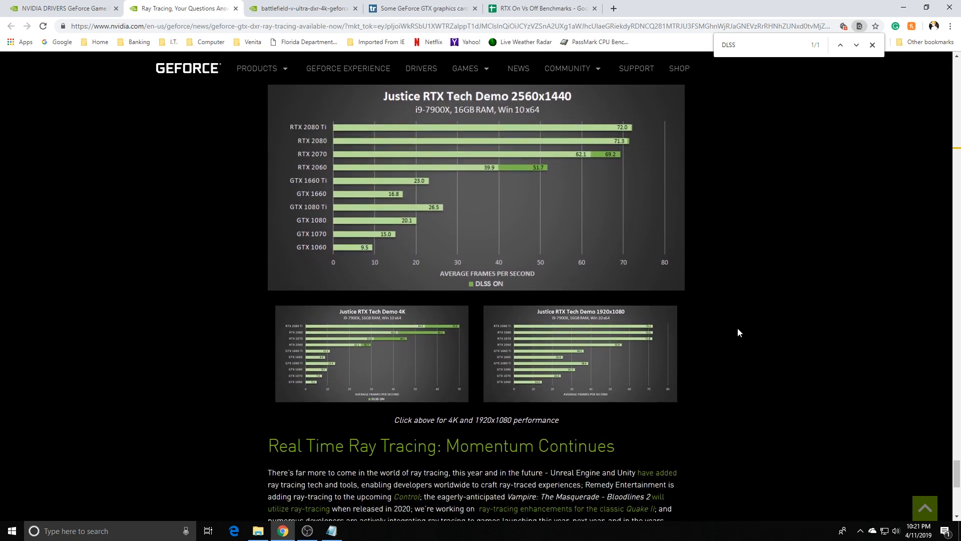
Step: Scroll down to the article's closing paragraphs above the site footer
scroll(down, 3)
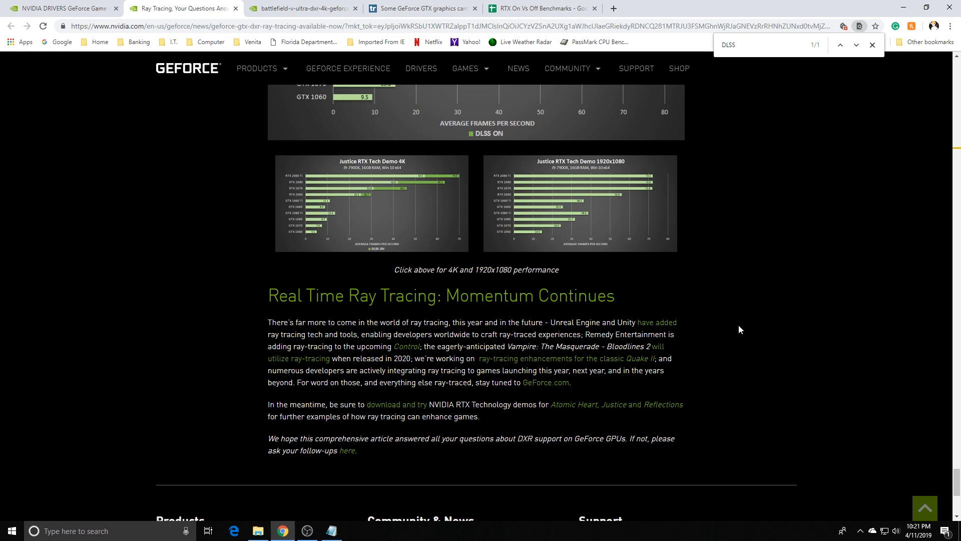
mouse_move(745, 319)
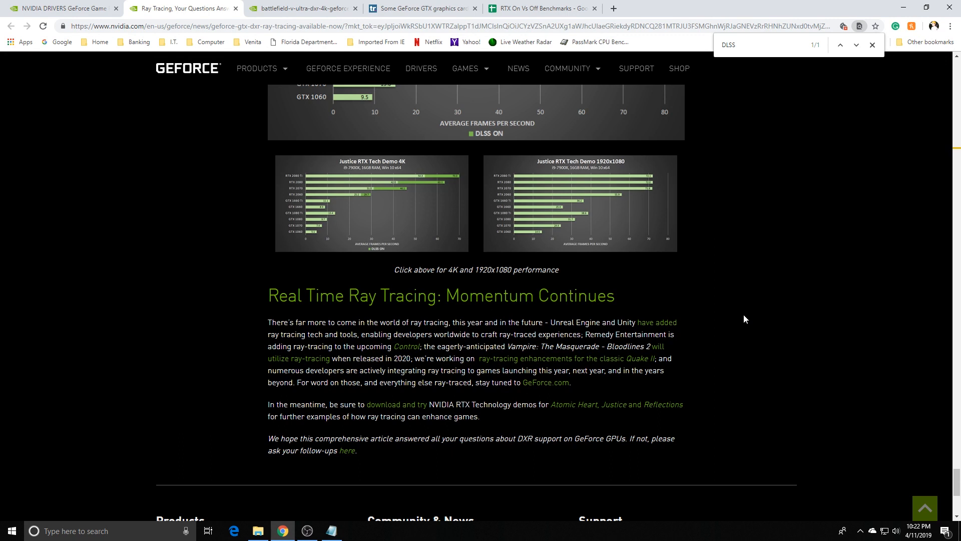
Step: Scroll back up to the Metro Exodus DXR charts just above Ray-Traced Caustics
scroll(up, 3)
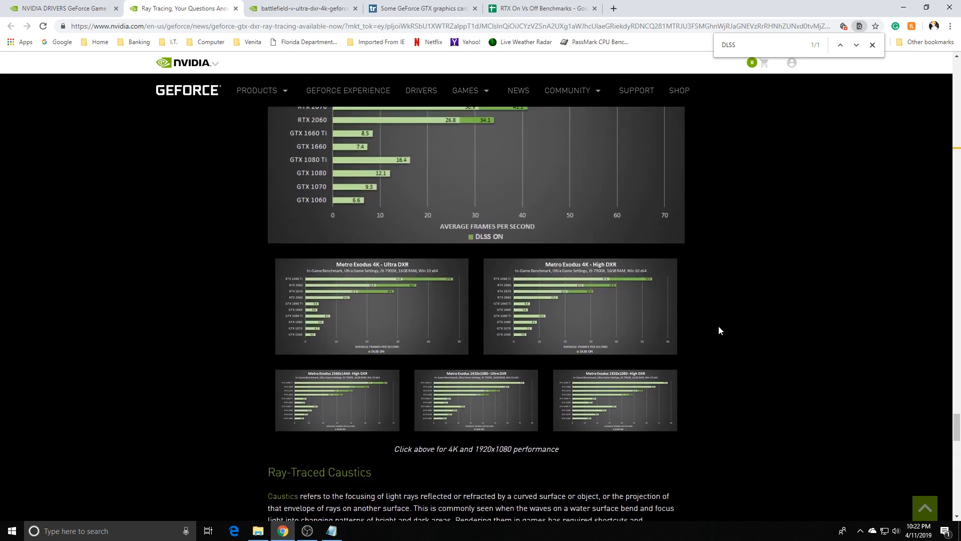
mouse_move(152, 379)
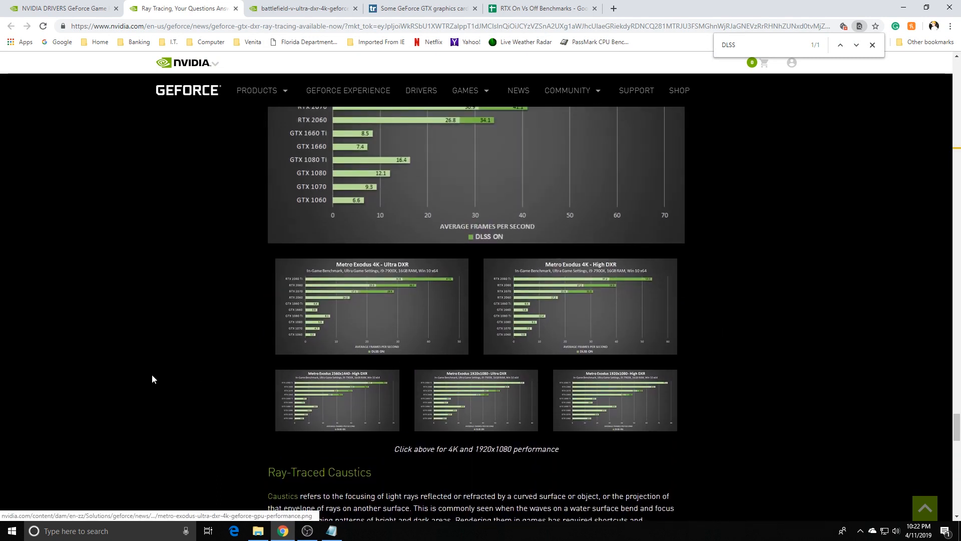